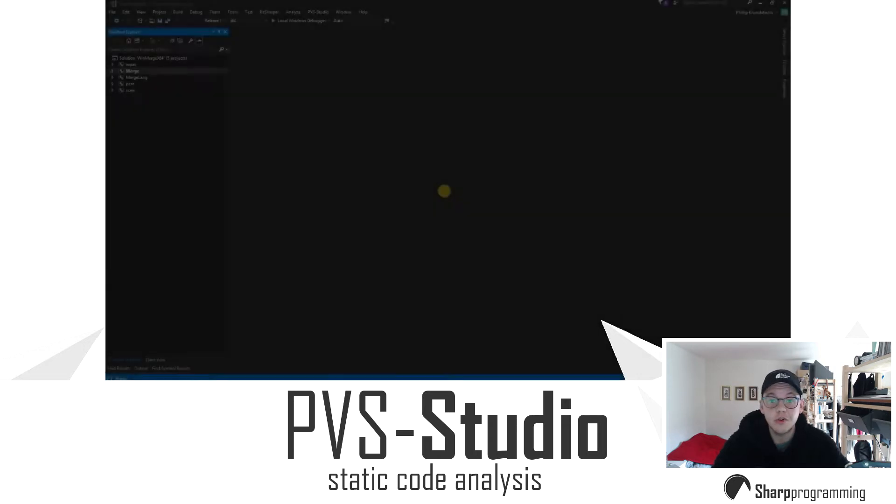
Run PVS-Studio analysis on the whole solution and filter warnings to low severity
click(318, 11)
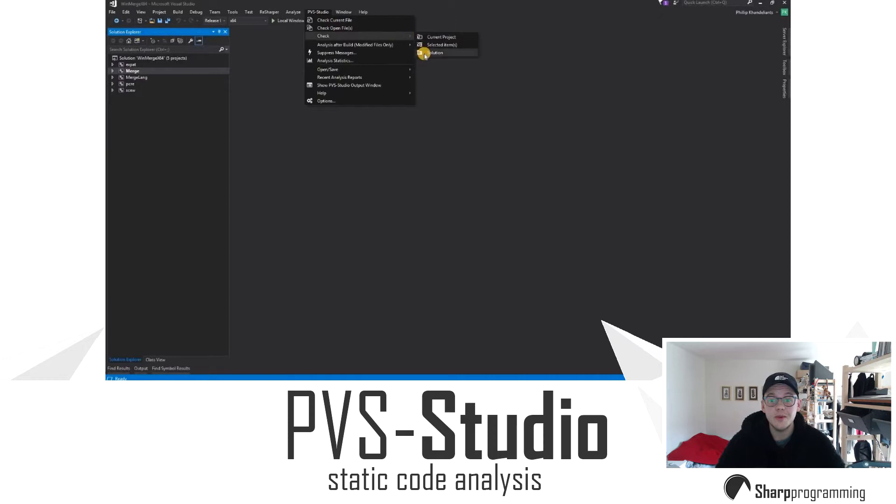
click(436, 53)
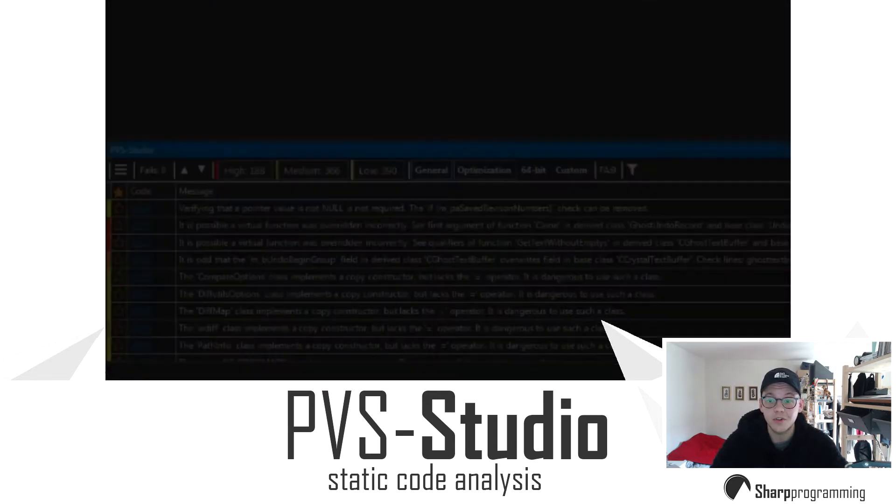
click(377, 170)
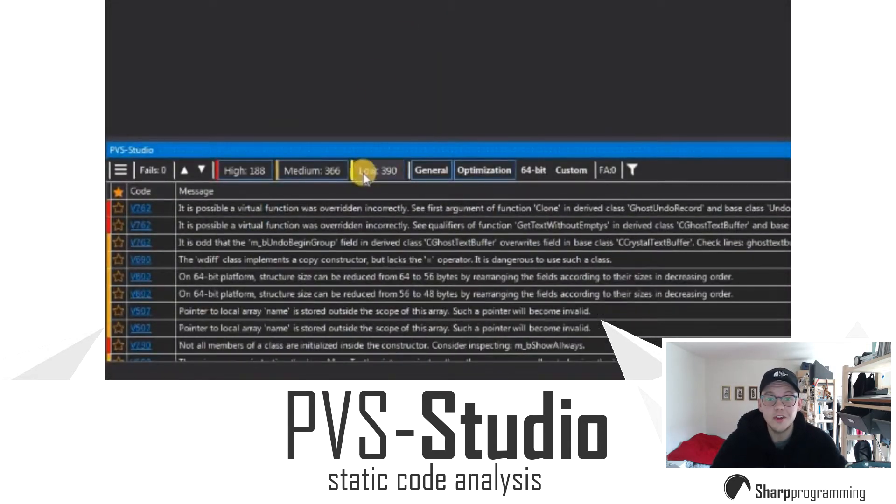
click(376, 169)
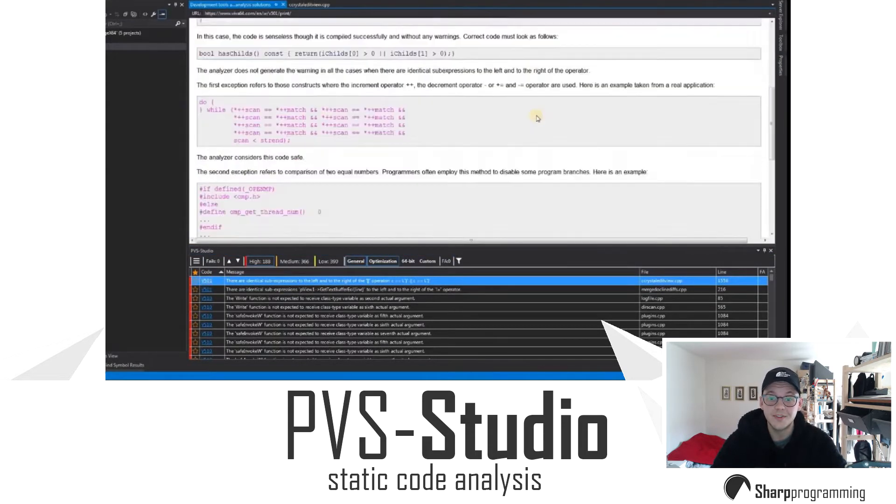
scroll(down, 3)
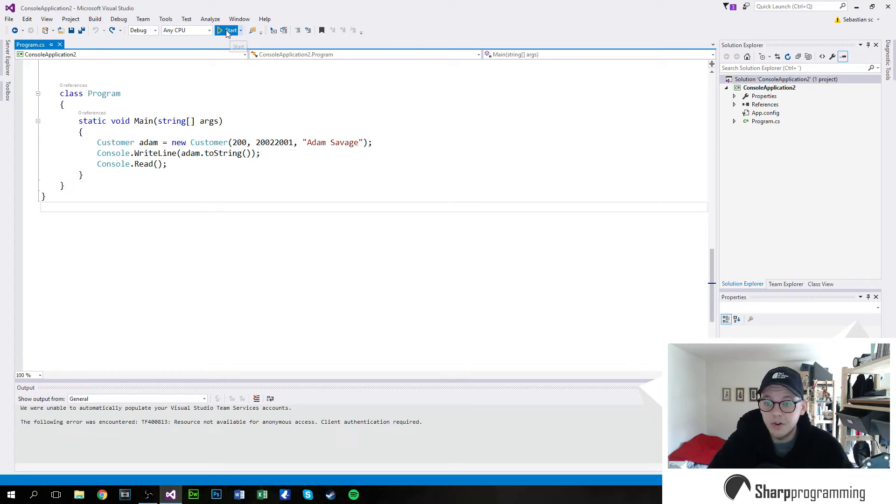
Build and run the console program to show the customer's name, savings and SSN
click(227, 31)
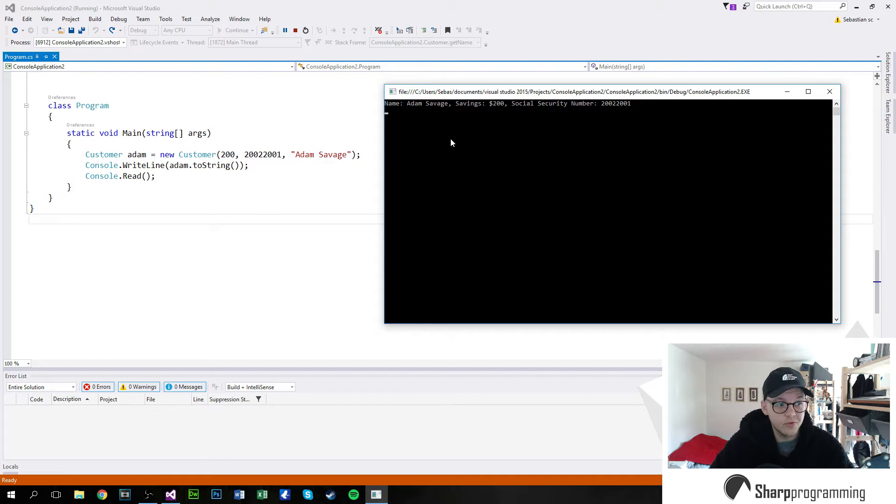
mouse_move(464, 143)
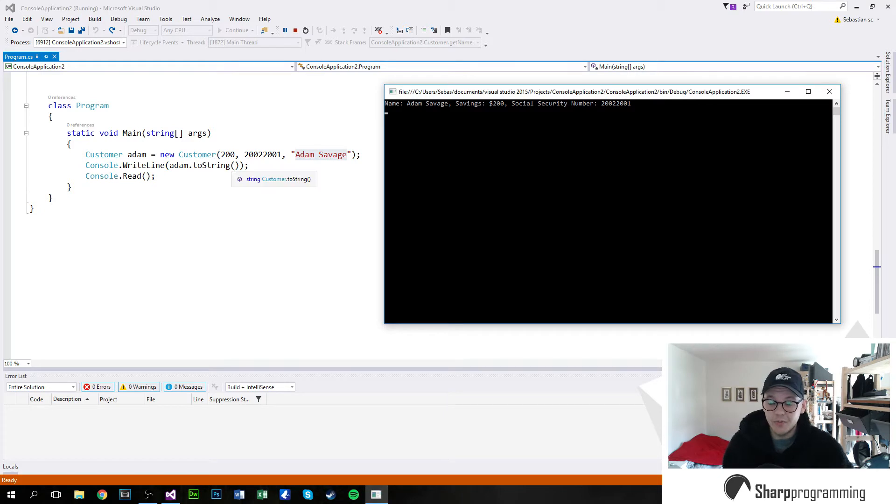
mouse_move(297, 151)
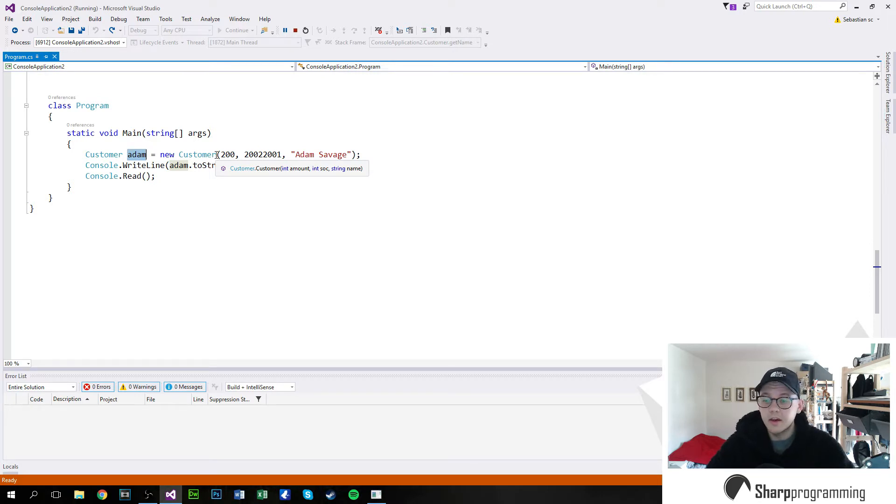
Jump to the Customer class definition and highlight the ssn field declaration
click(131, 176)
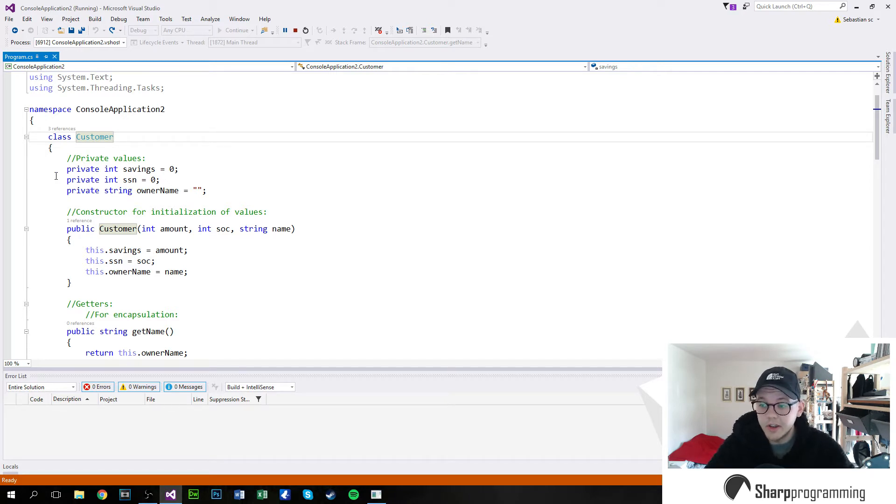
triple_click(122, 168)
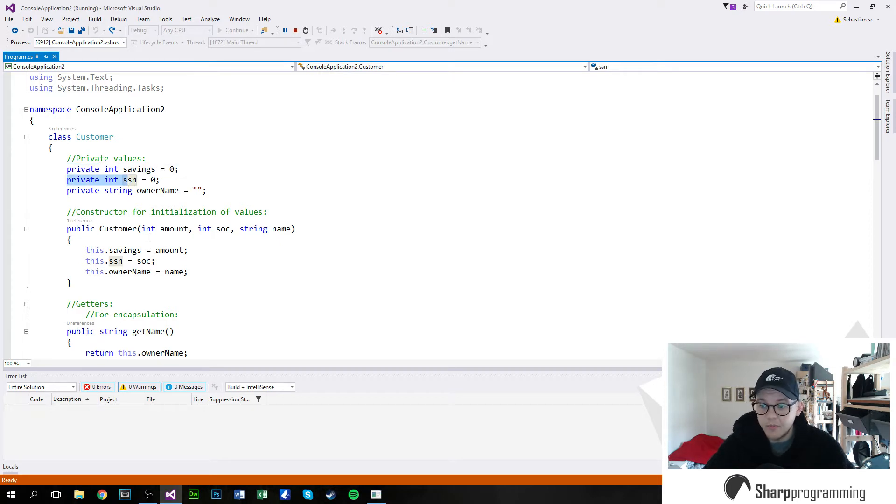
mouse_move(148, 229)
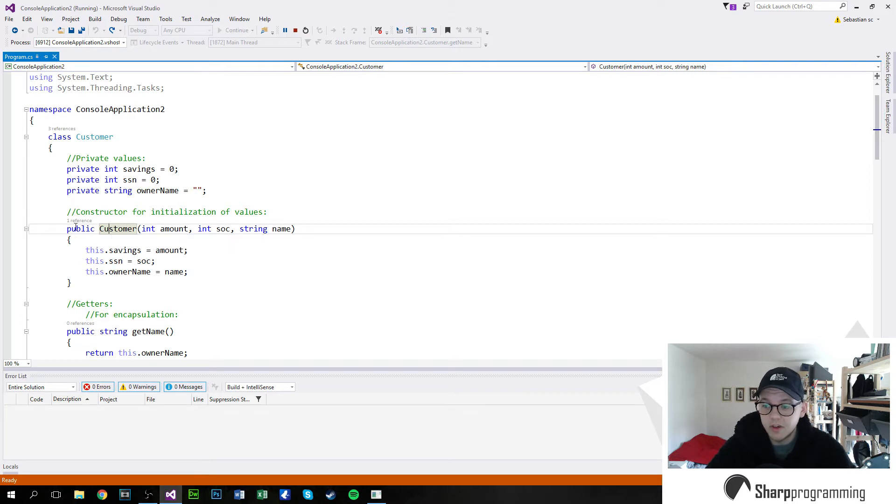
scroll(down, 3)
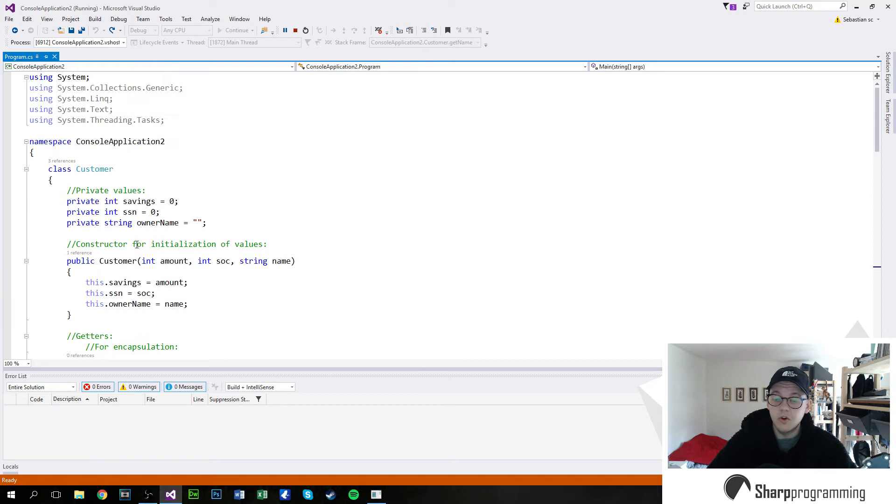
drag(66, 261, 177, 261)
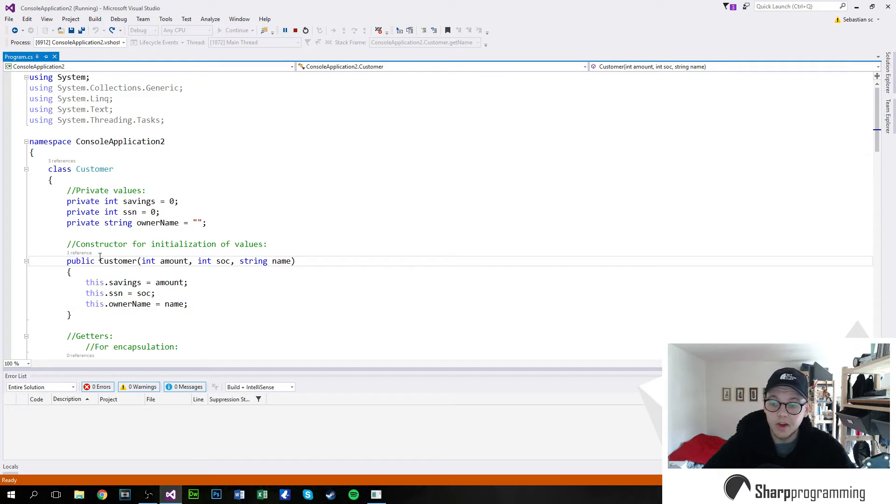
mouse_move(148, 262)
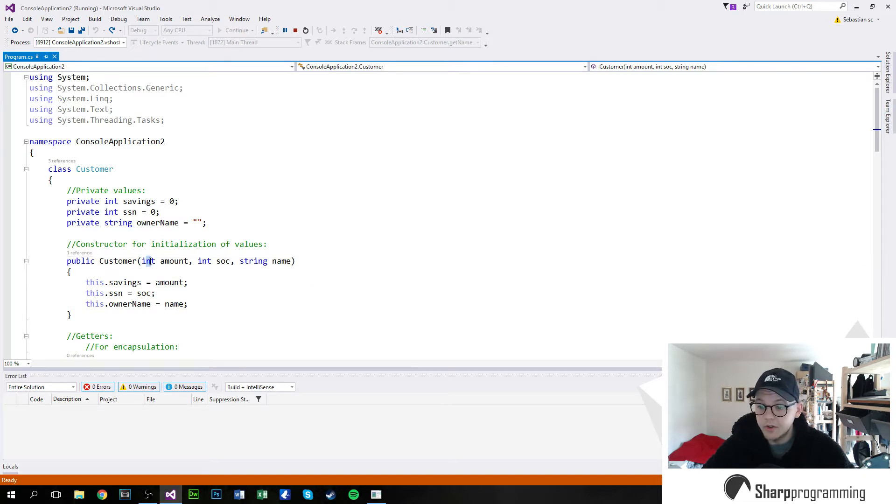
double_click(203, 262)
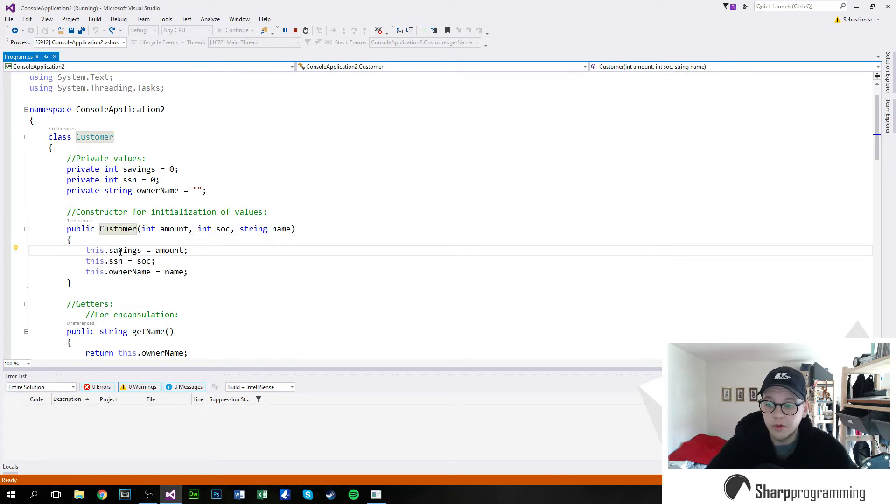
mouse_move(170, 250)
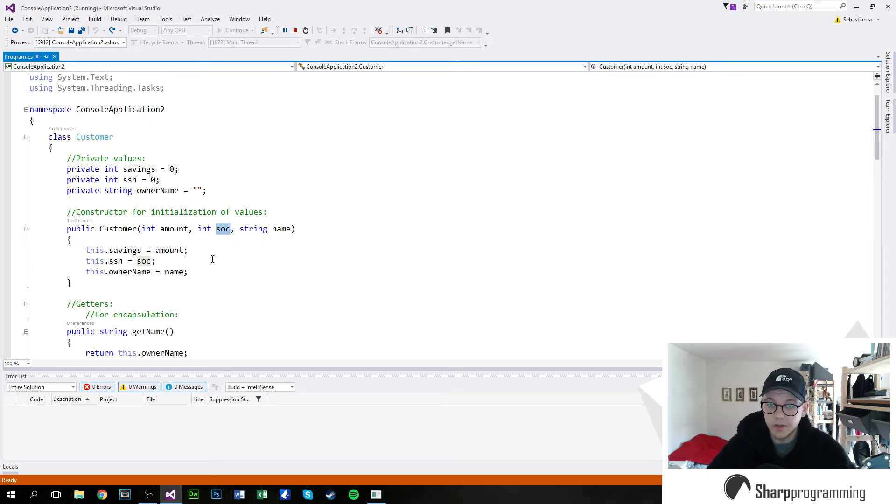
mouse_move(221, 266)
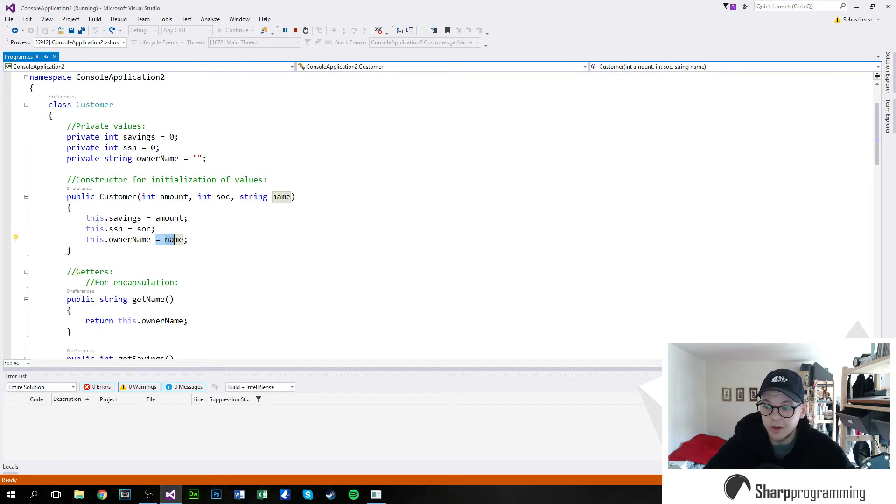
scroll(down, 3)
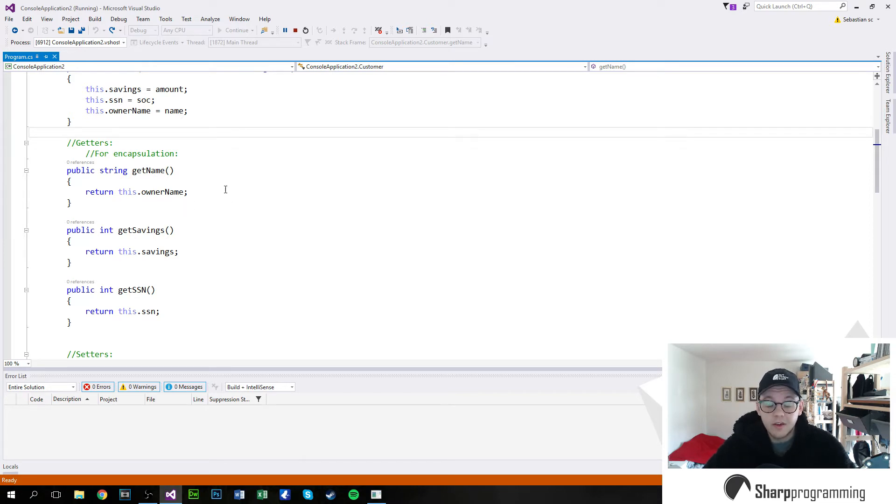
Highlight the getName signature's access modifier, string return type and method name in turn
scroll(down, 3)
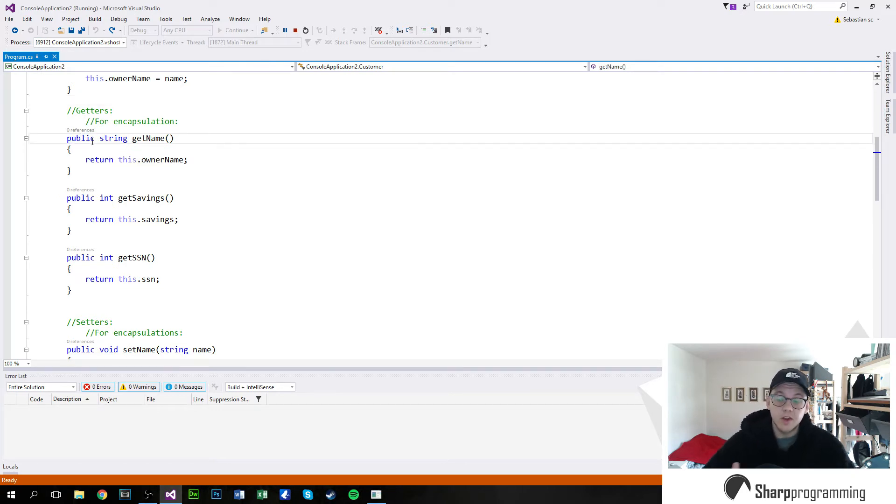
drag(66, 138, 130, 138)
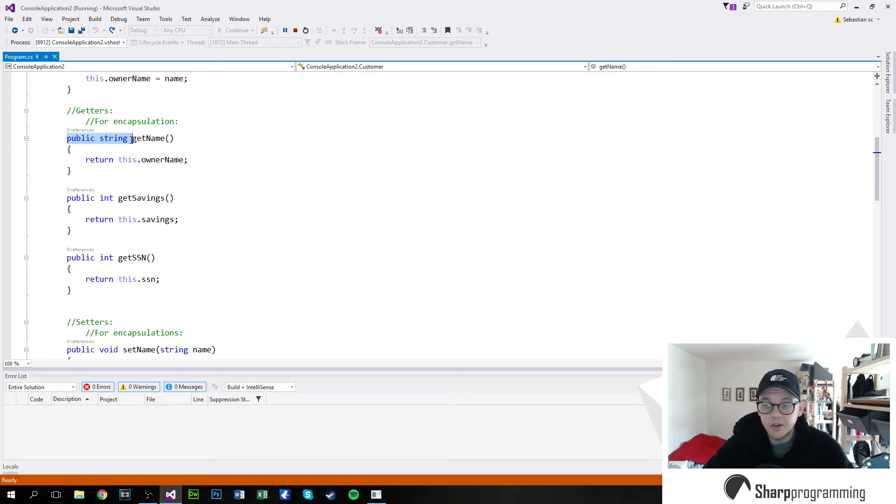
scroll(down, 3)
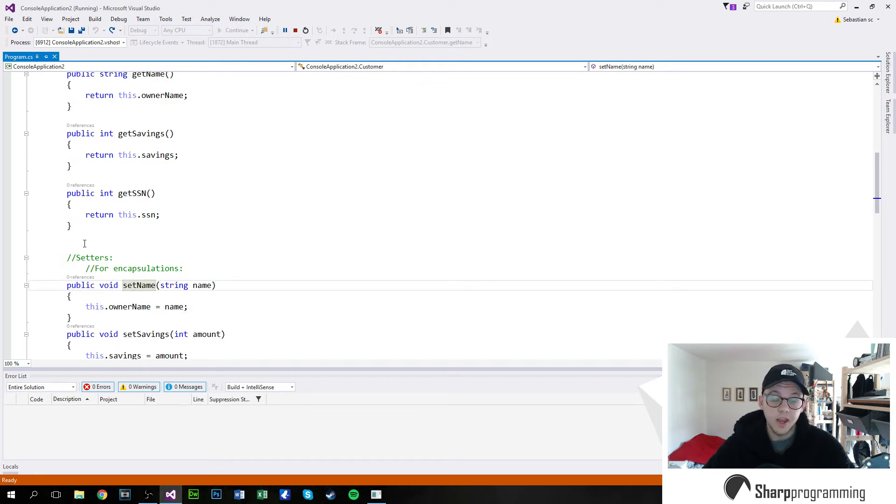
mouse_move(106, 204)
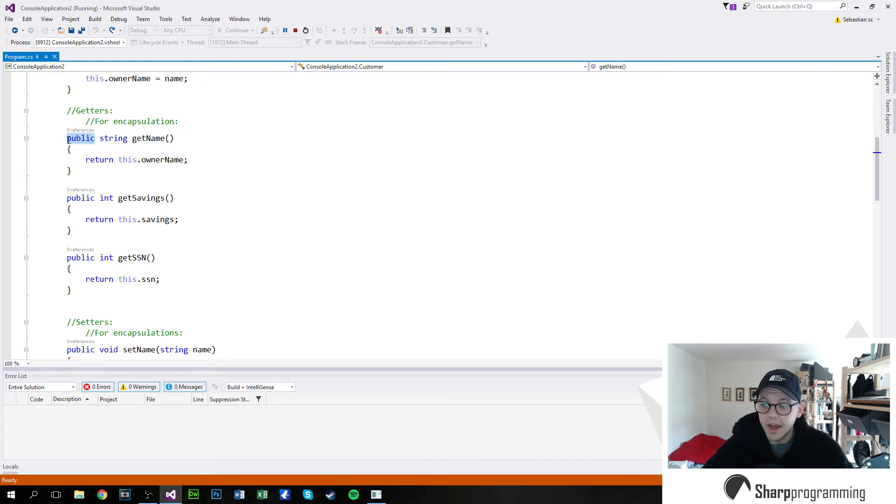
click(100, 138)
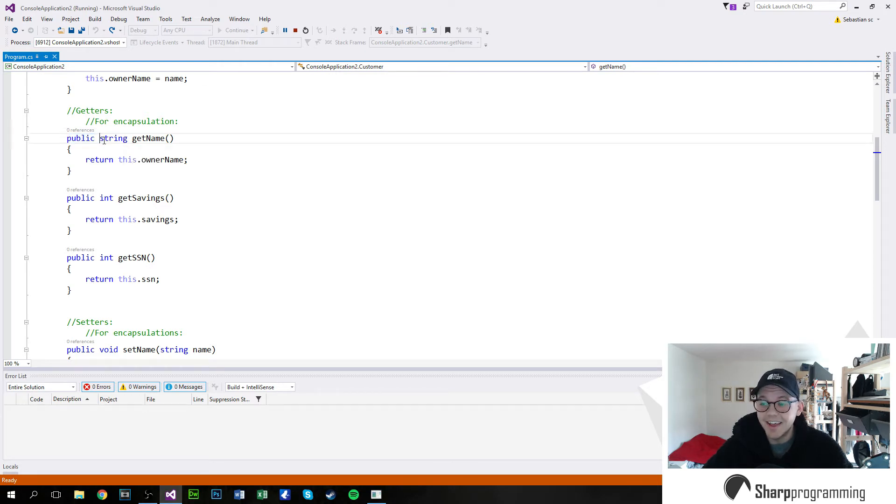
double_click(113, 137)
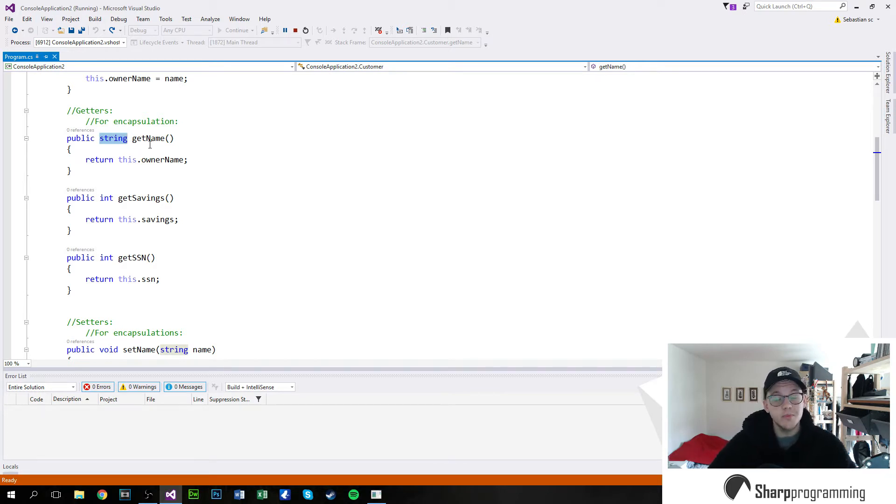
click(149, 137)
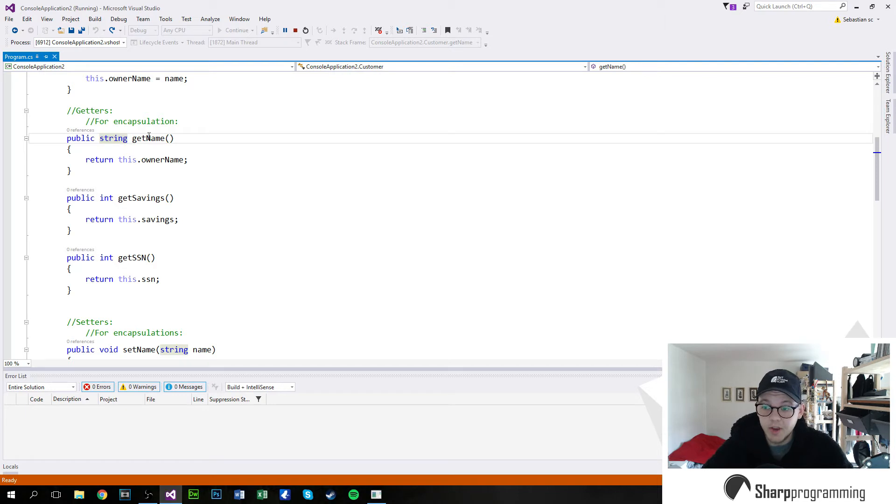
double_click(148, 138)
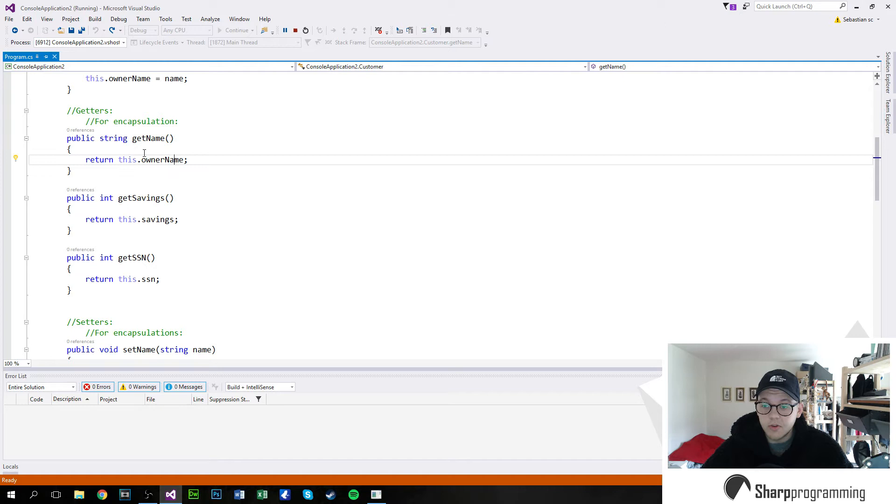
scroll(down, 3)
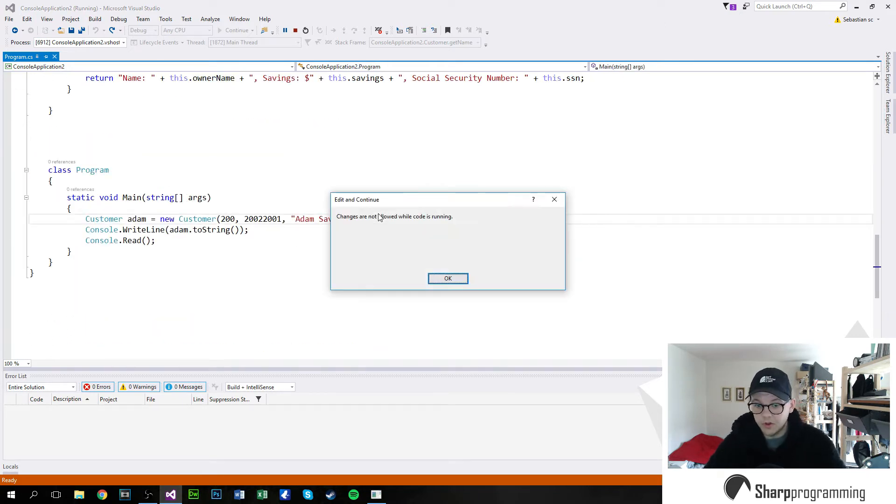
Add a Console.WriteLine(adam.getName()) line to Main, run it, and dismiss the console
click(448, 278)
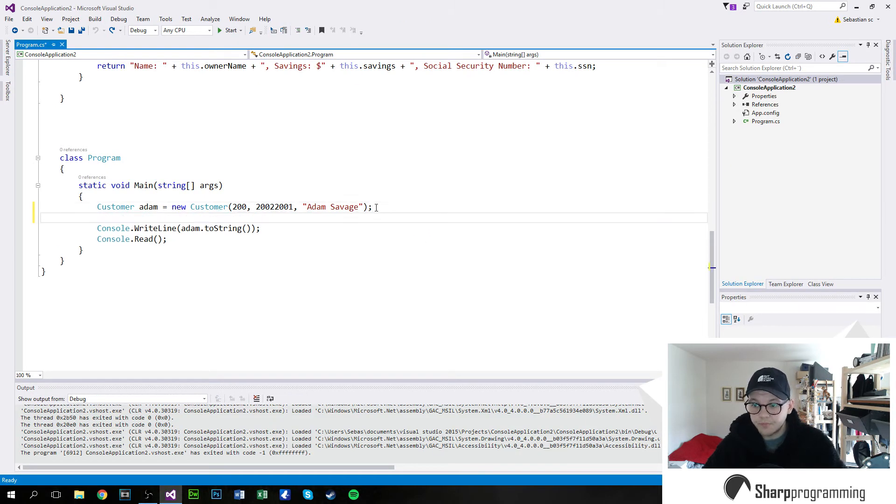
text(adam)
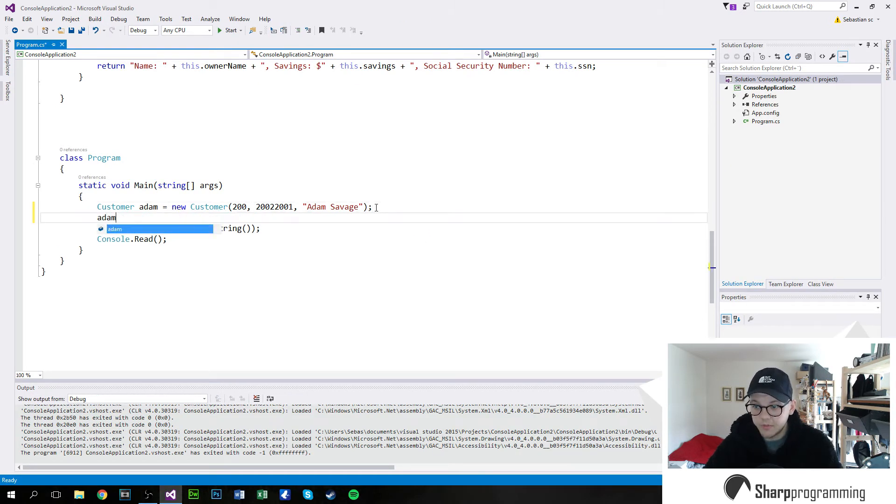
text(.WriteLine()
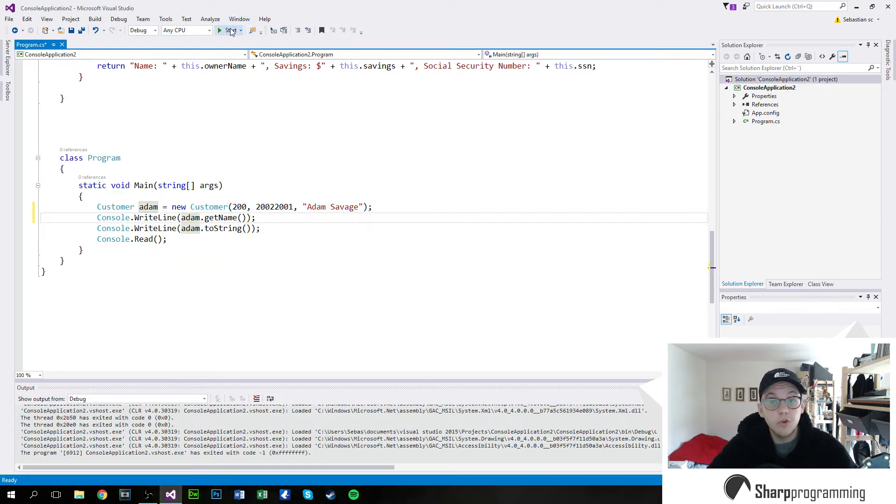
click(220, 31)
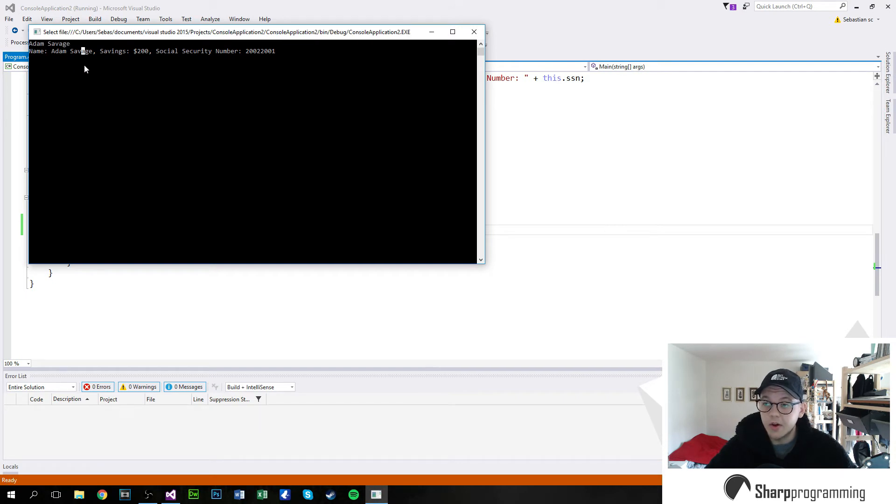
double_click(58, 51)
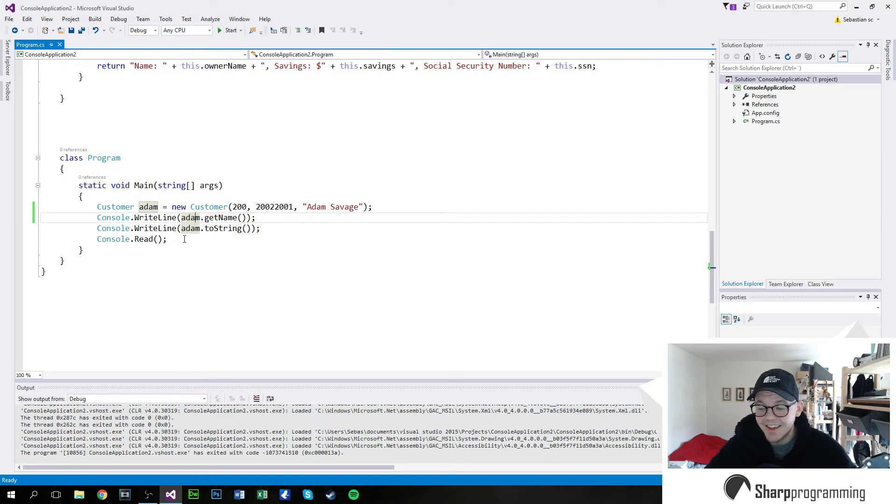
Comment out a line in Main with //
text(//For encapsulation:)
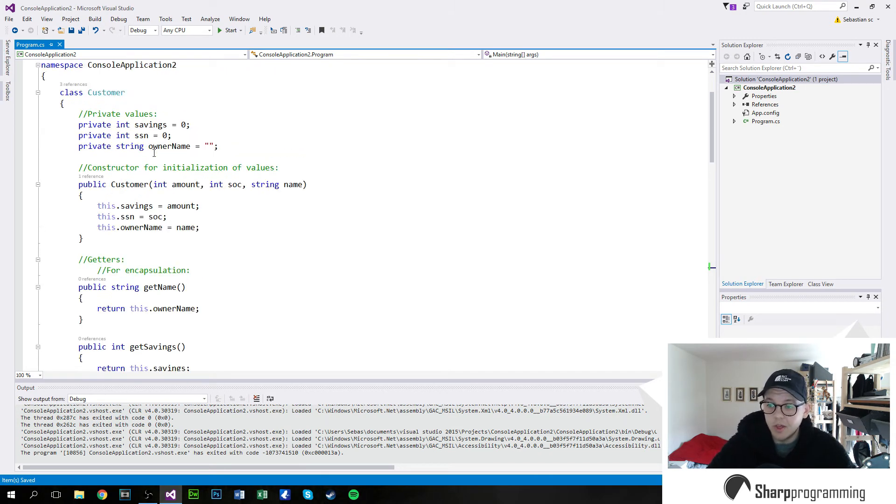
scroll(down, 3)
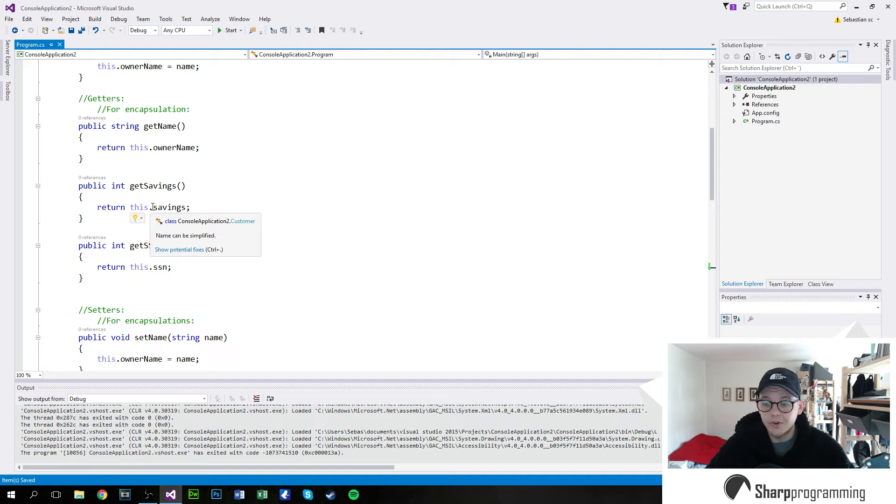
scroll(down, 3)
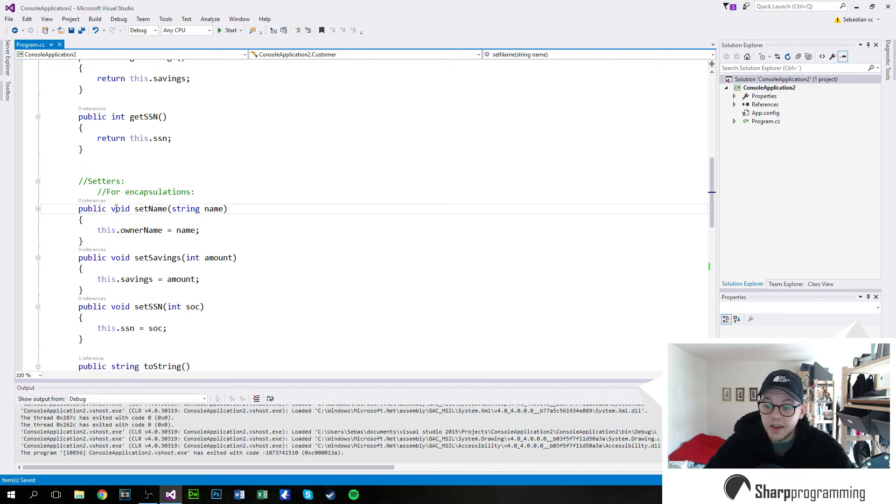
double_click(91, 208)
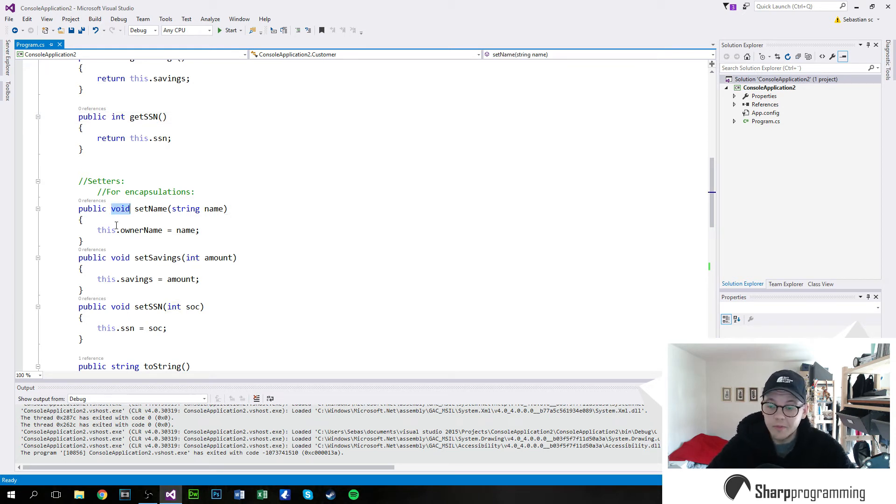
click(147, 209)
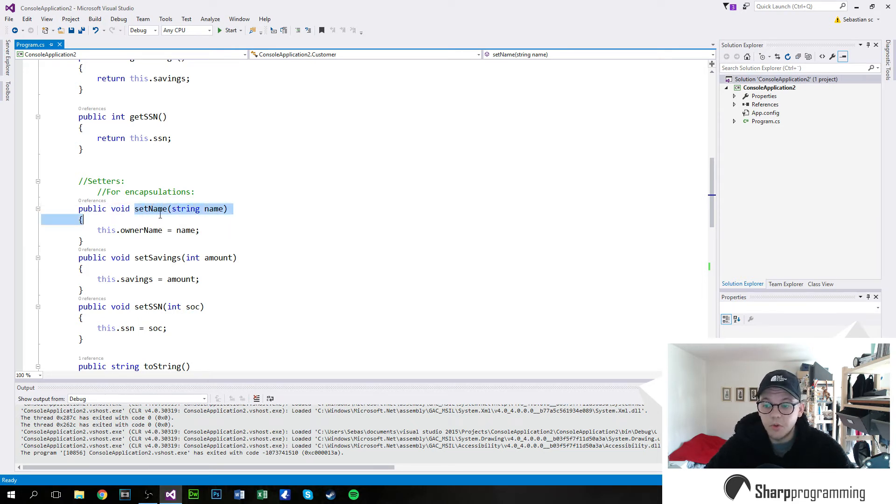
mouse_move(185, 209)
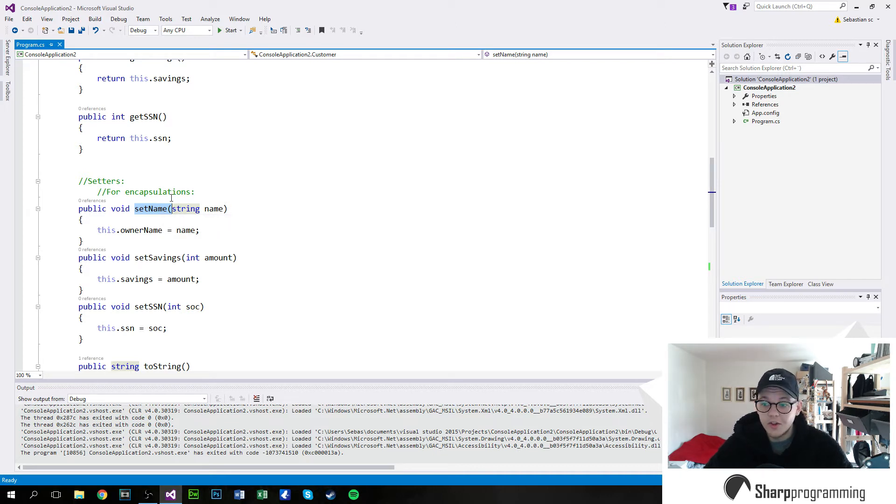
scroll(down, 3)
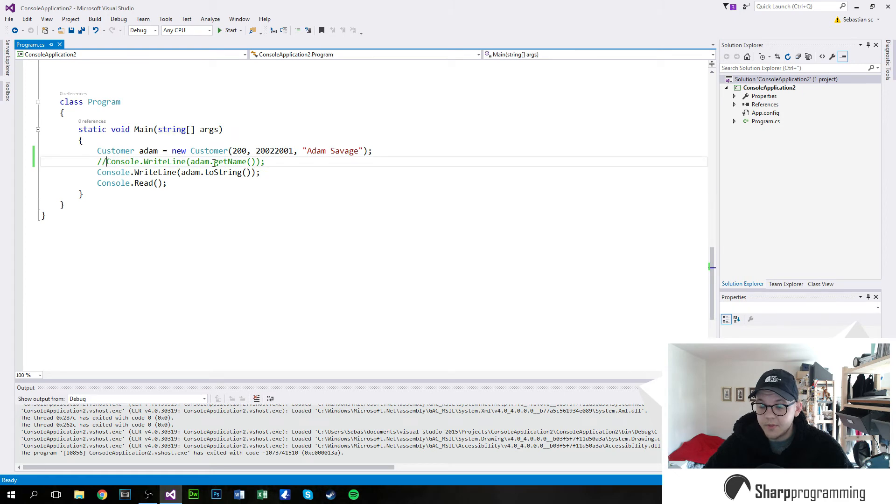
scroll(down, 3)
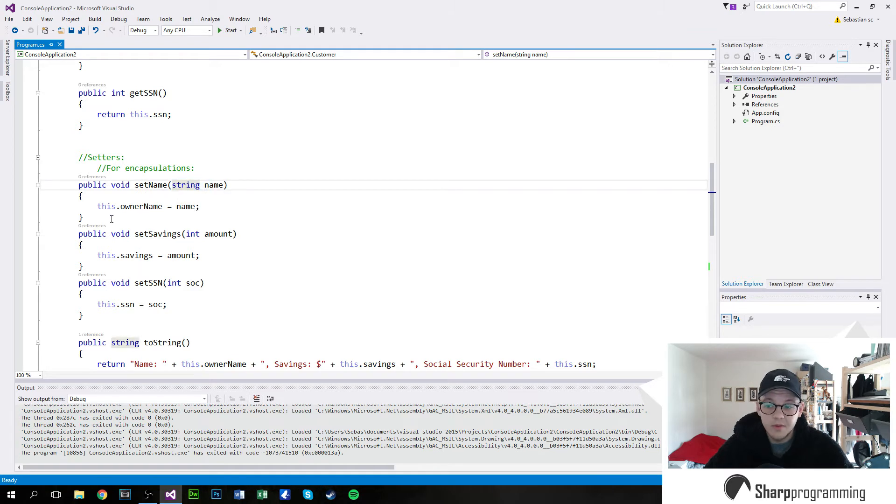
mouse_move(138, 206)
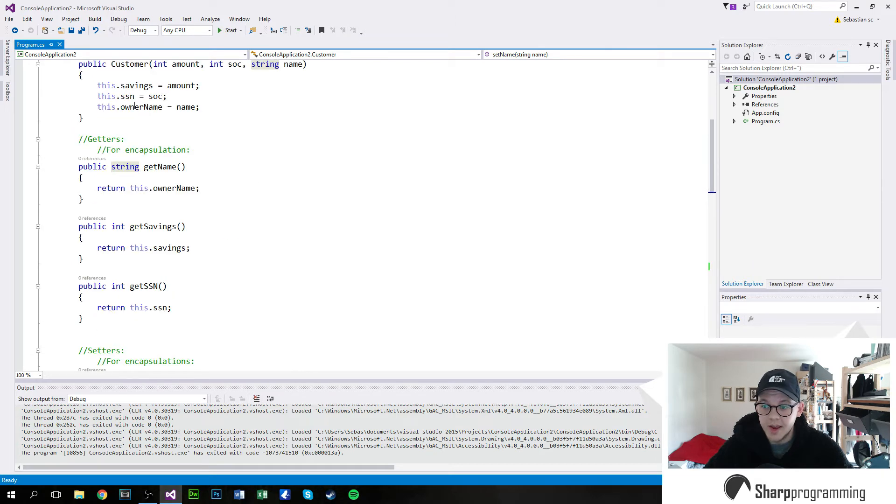
scroll(down, 3)
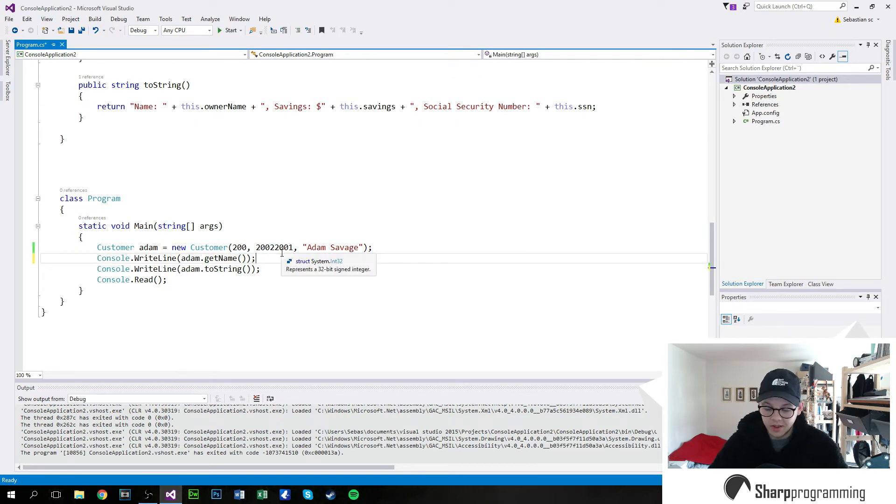
Add adam.setName("Phillys D.") to Main and run the program
text(adam)
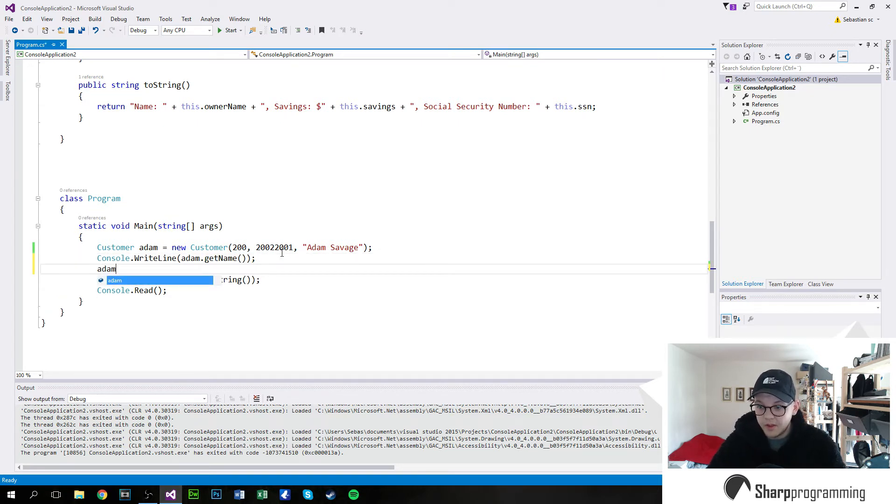
text(.)
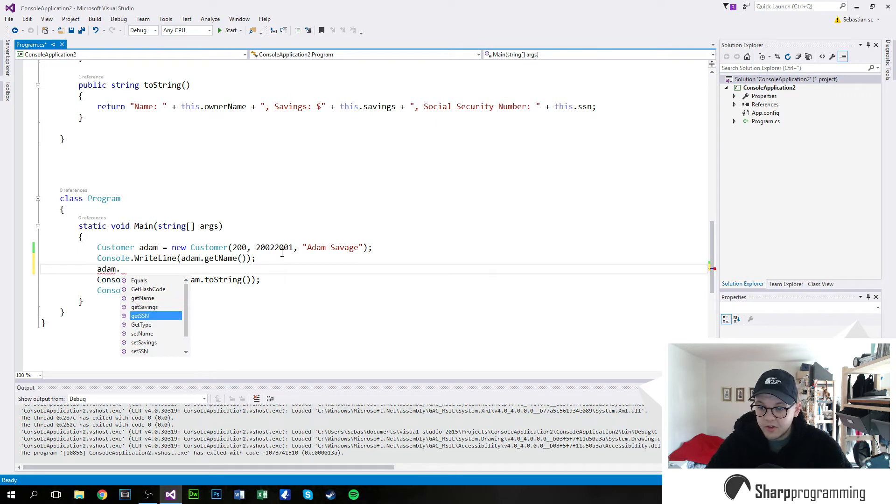
text(setName()
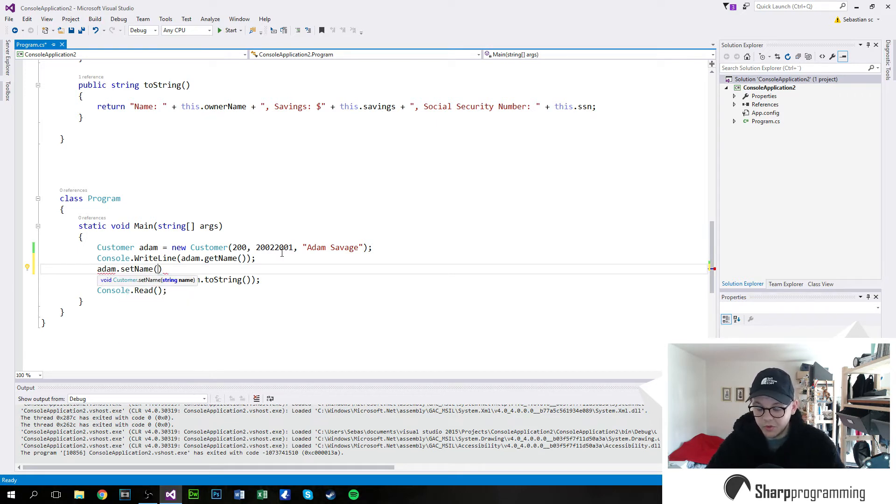
text(")
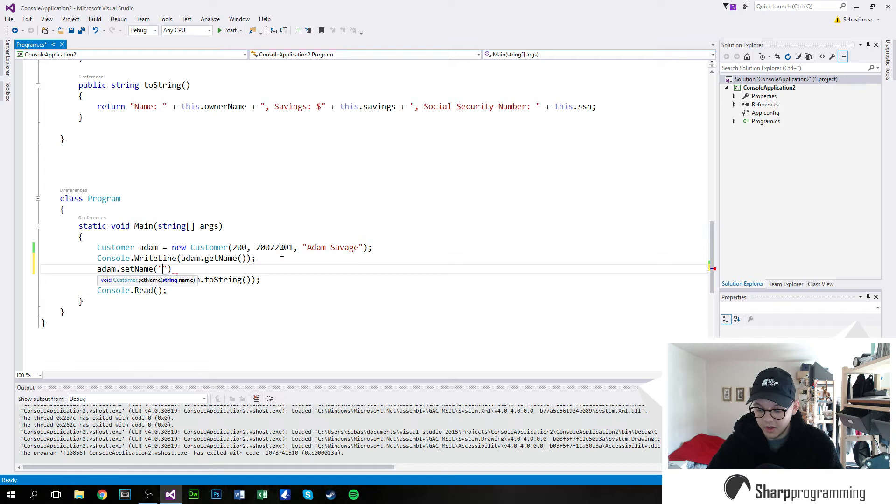
text(Phillys)
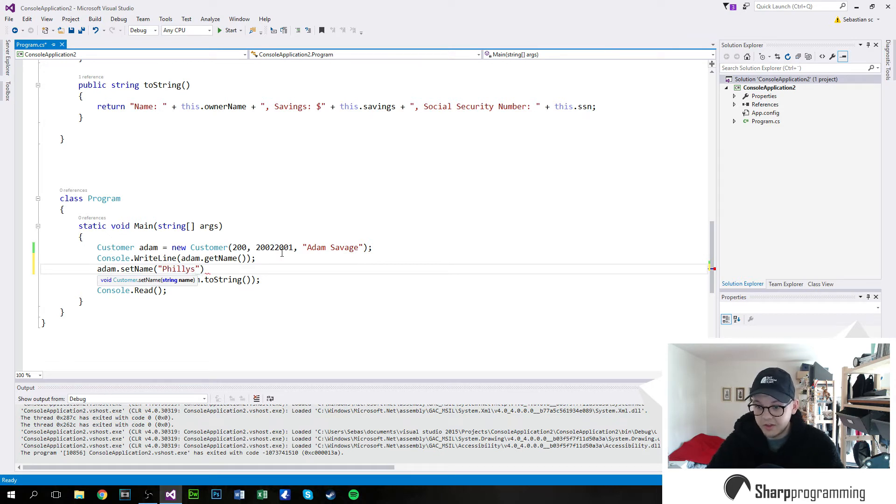
text(D.)
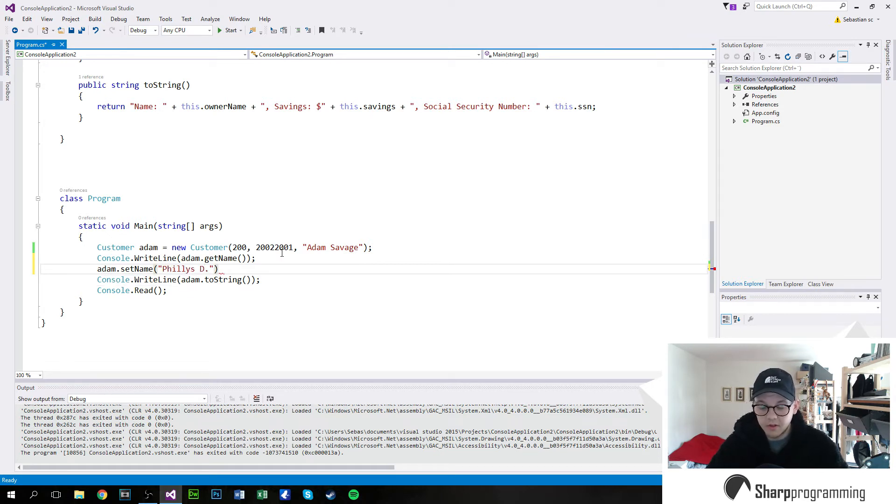
key(enter)
text(Console.WriteLine(adam.getName());)
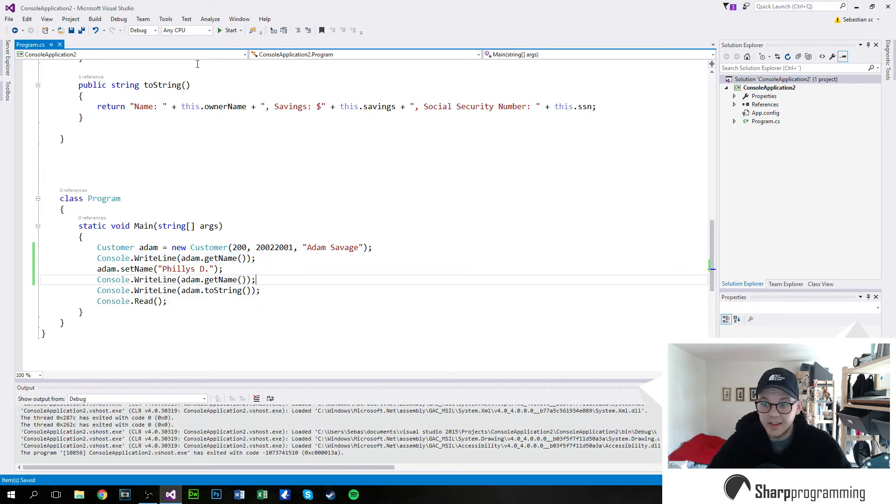
click(232, 30)
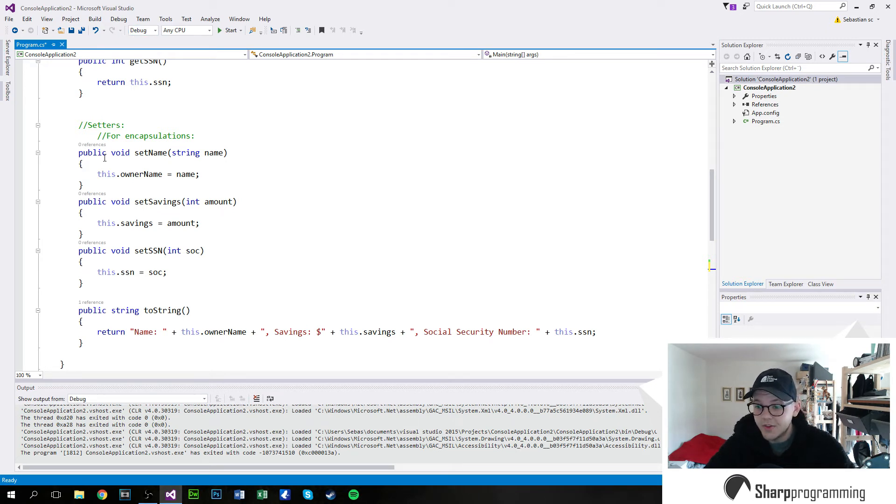
Select the setSSN method name, then the entire setSSN method
click(143, 250)
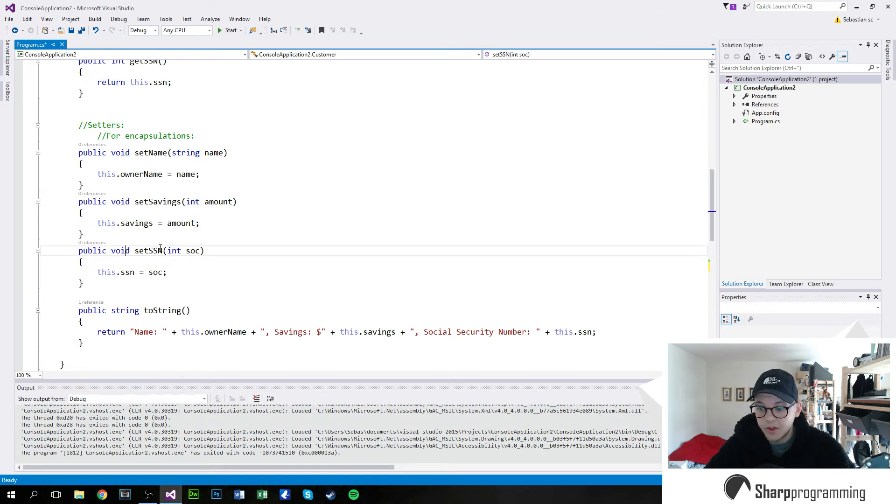
double_click(147, 250)
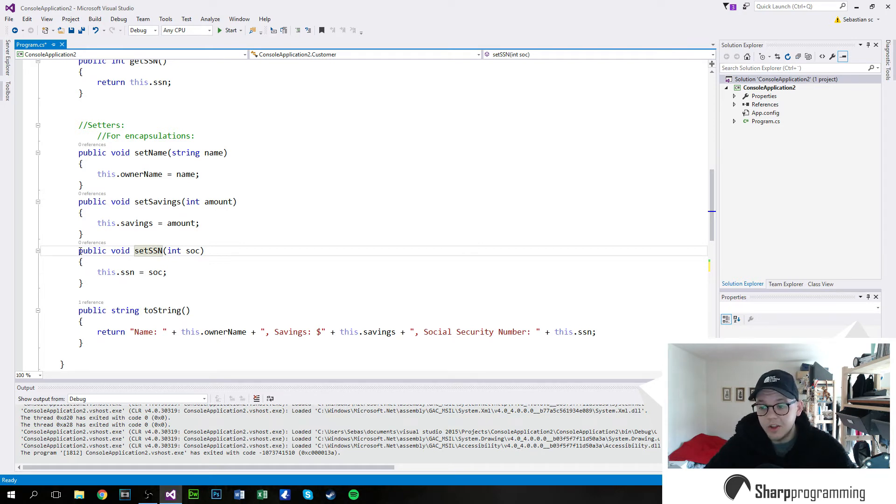
drag(79, 251, 83, 283)
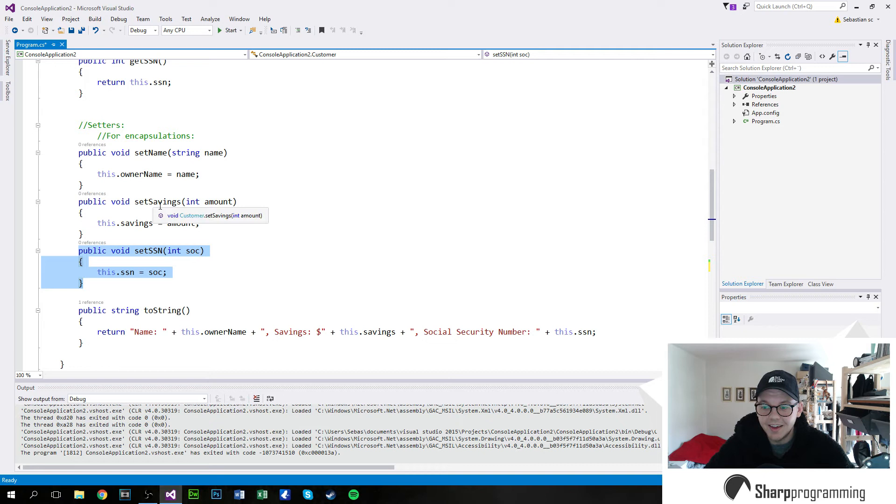
mouse_move(203, 222)
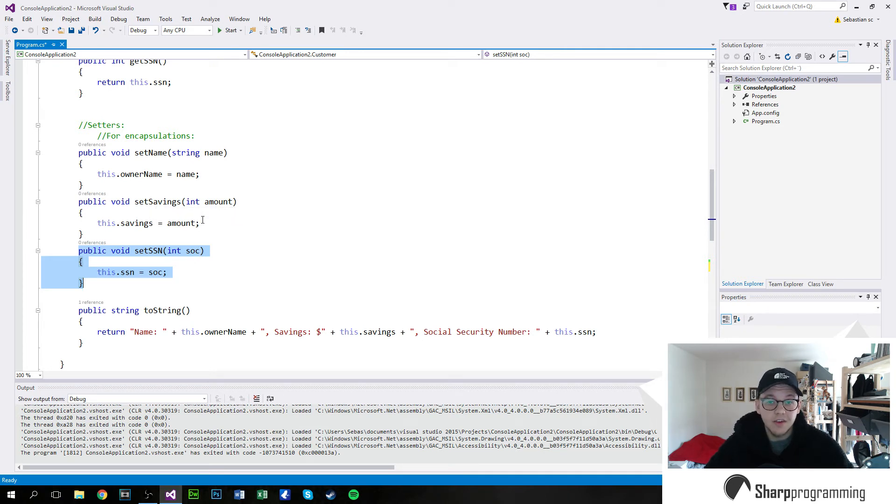
mouse_move(183, 224)
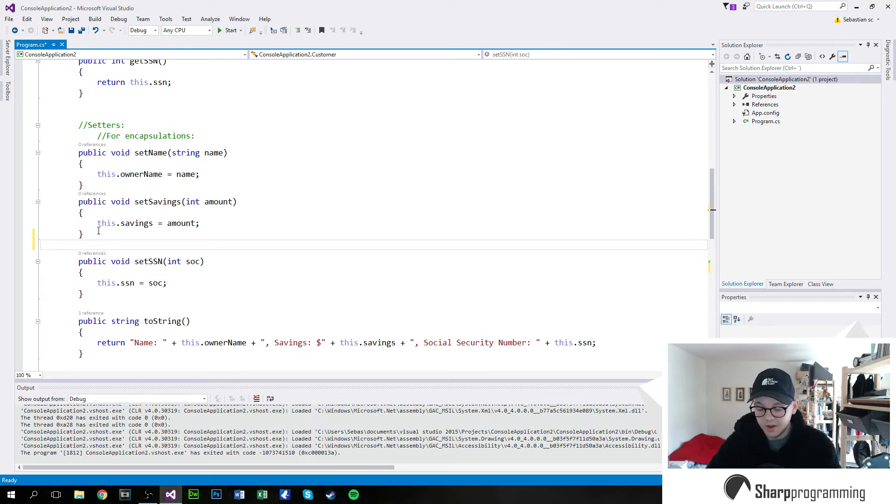
Write addMoney(int amount) adding amount to savings, save, and make a removeMoney copy
text(public v)
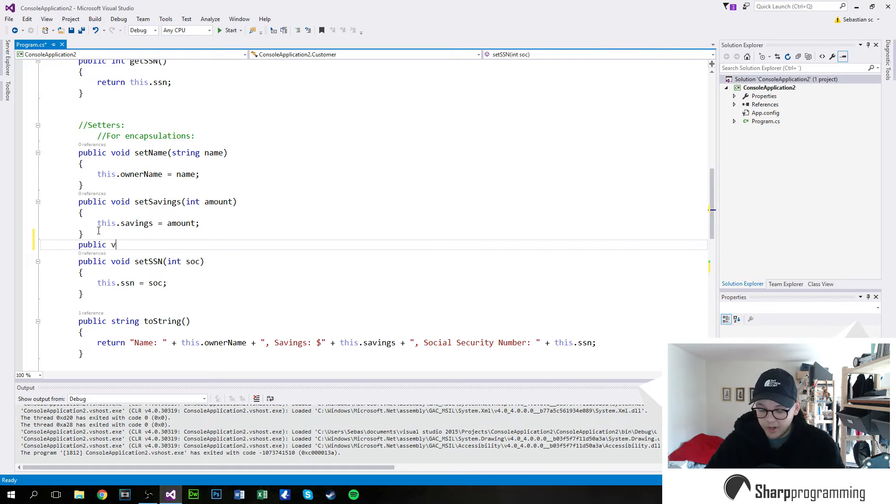
text(oid add)
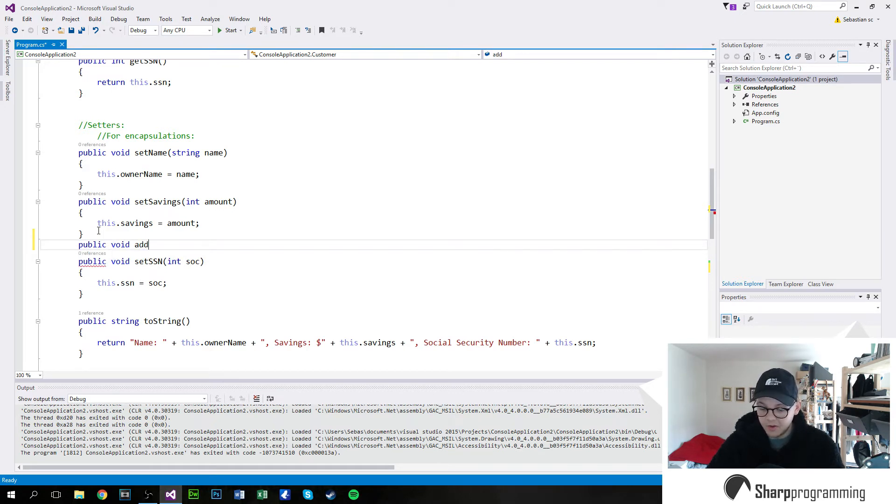
text(Money())
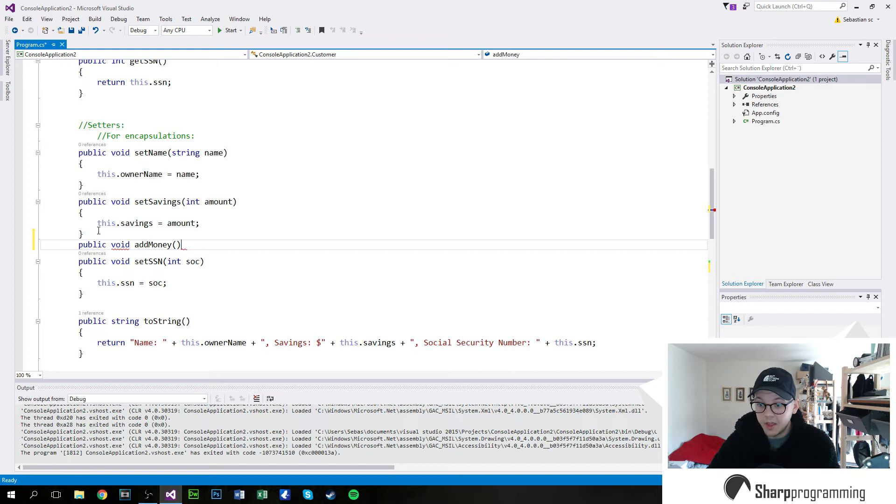
text(int amoun)
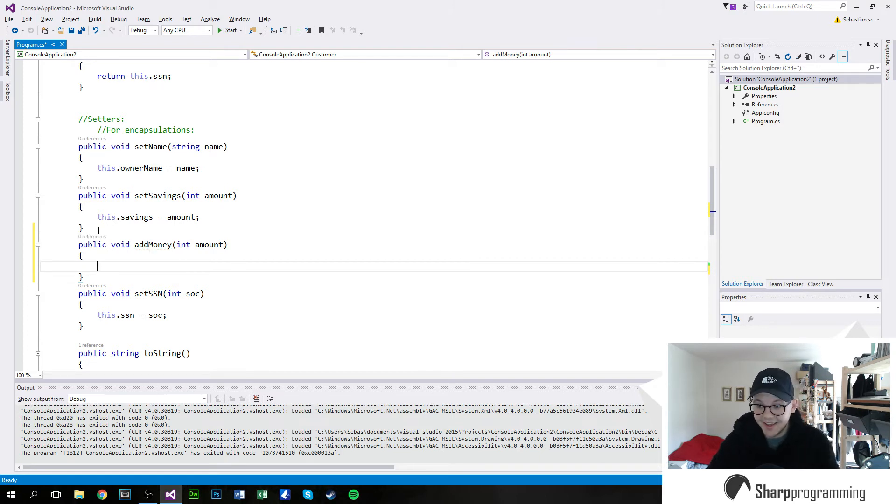
text(this.)
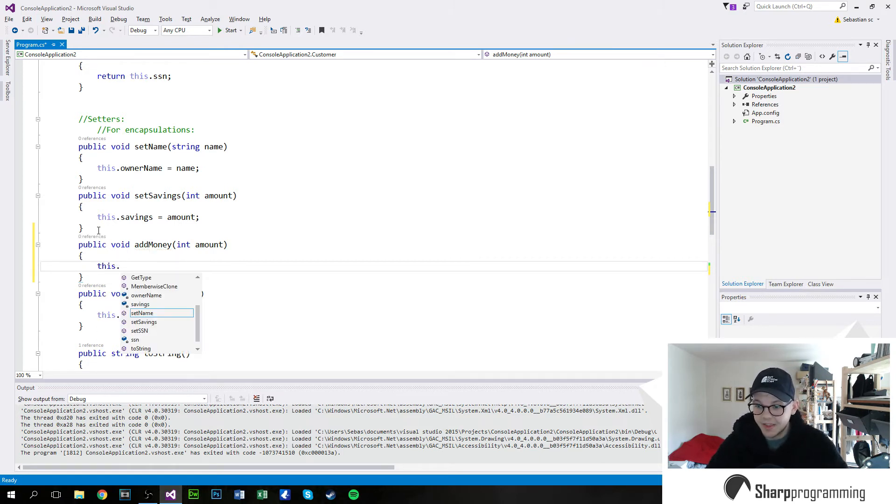
text(savings)
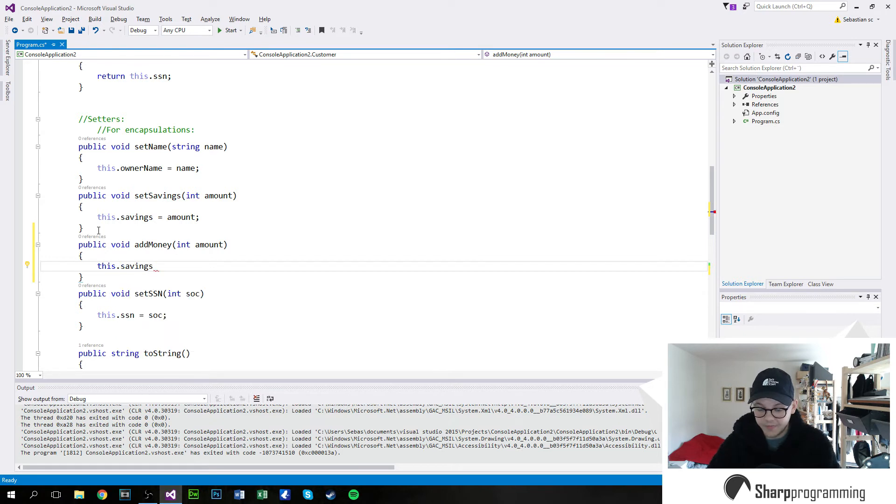
text(+=)
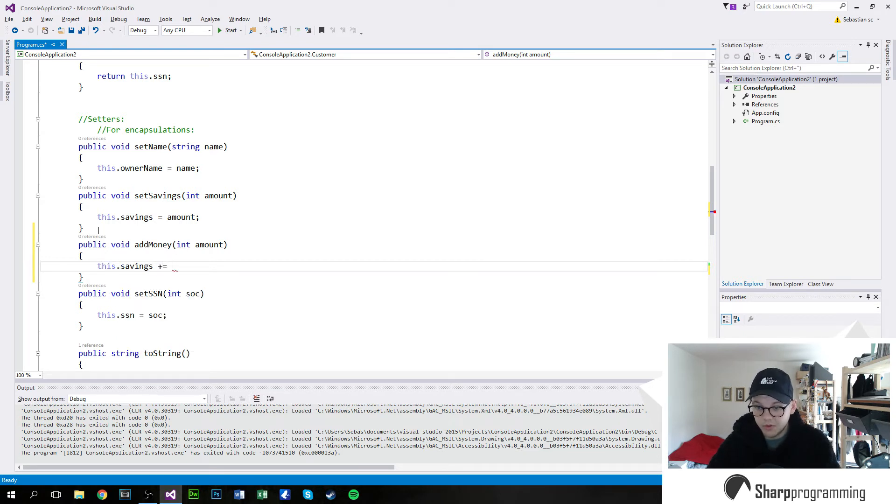
text(amount;)
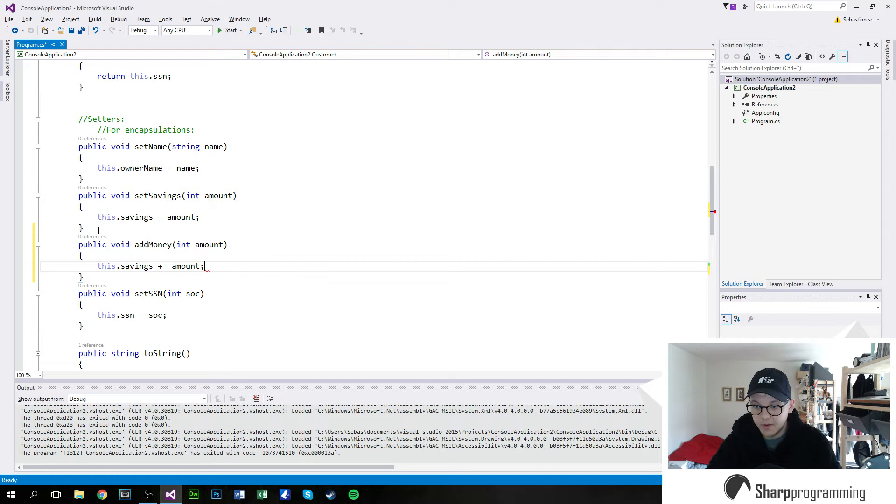
key(ctrl+s)
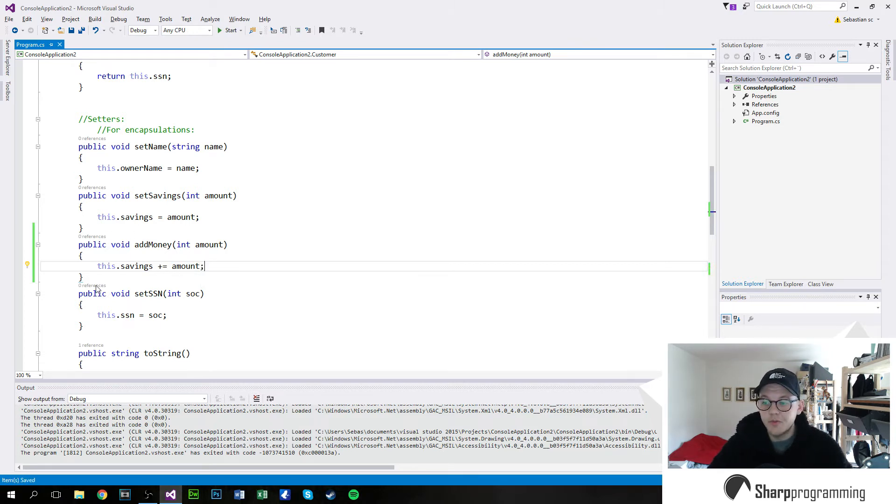
click(85, 278)
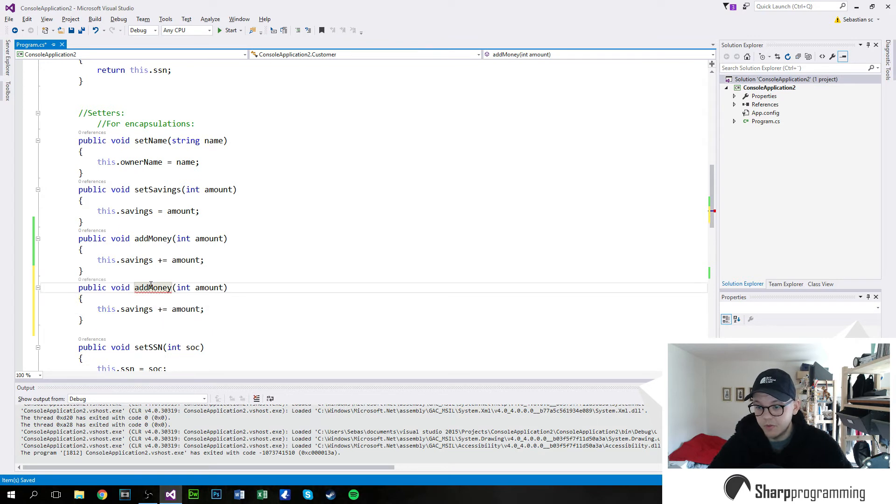
text(reMoney)
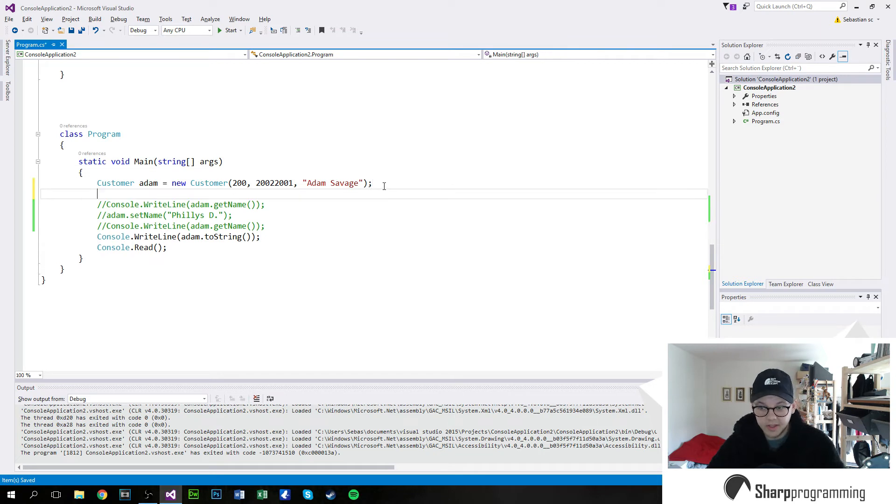
Call adam.addMoney(200) in Main
text(adam)
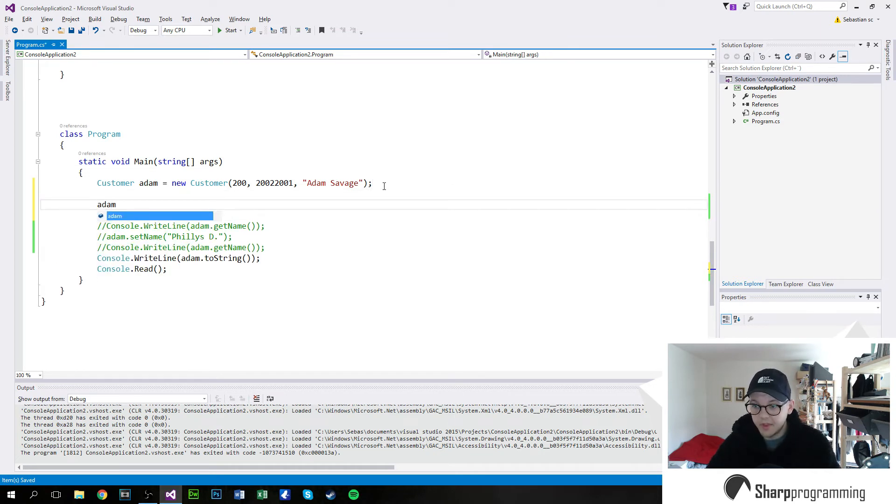
text(.)
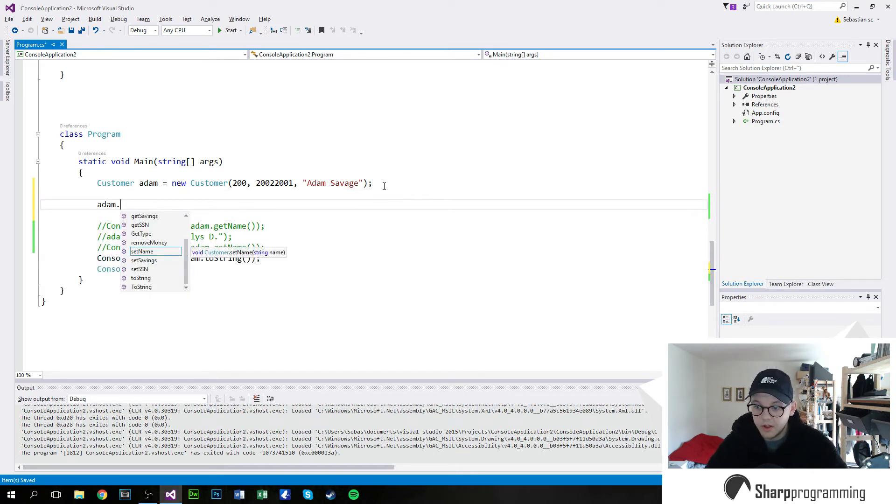
text(a)
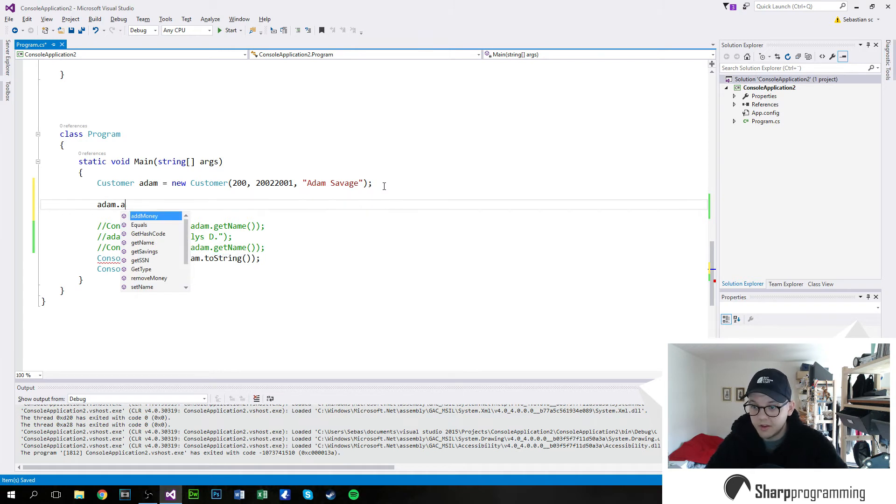
text(ddMoney(200)
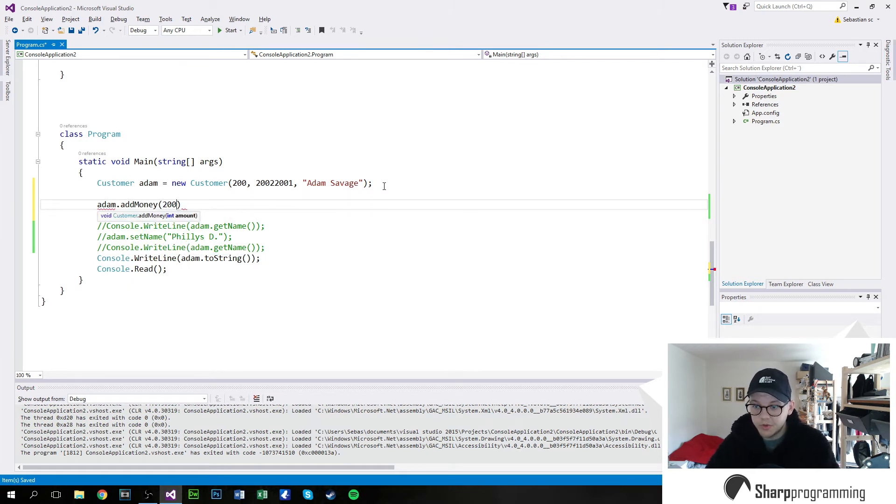
text(;)
text(Console.WriteLine(adam.getName());)
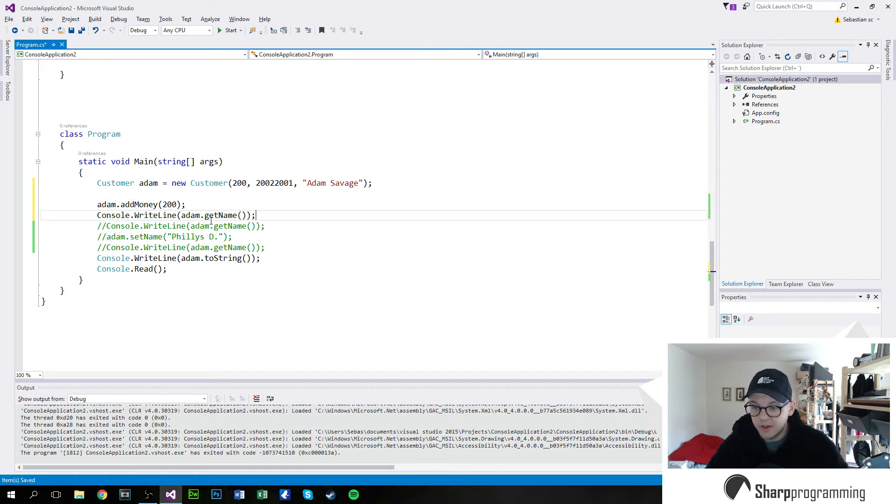
Print savings with getSavings, add the removeMoney(300) call, and run the program
double_click(220, 215)
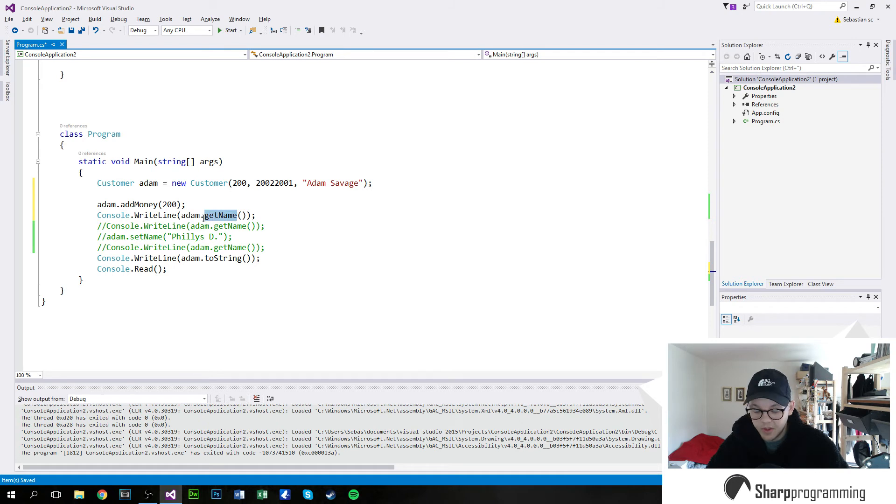
key(Backspace)
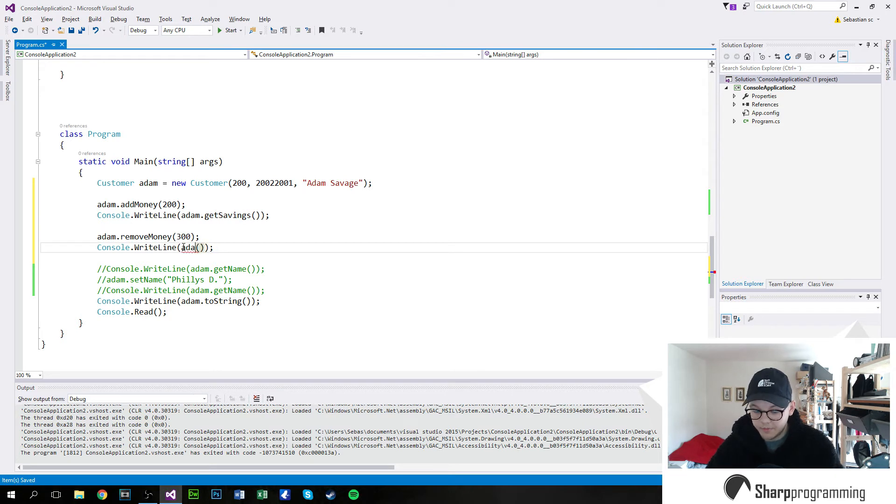
text(.removeMoney)
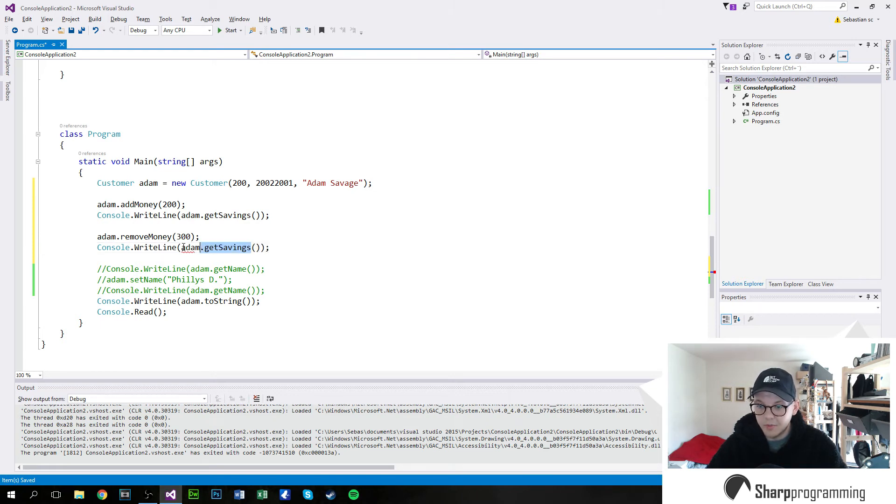
click(230, 31)
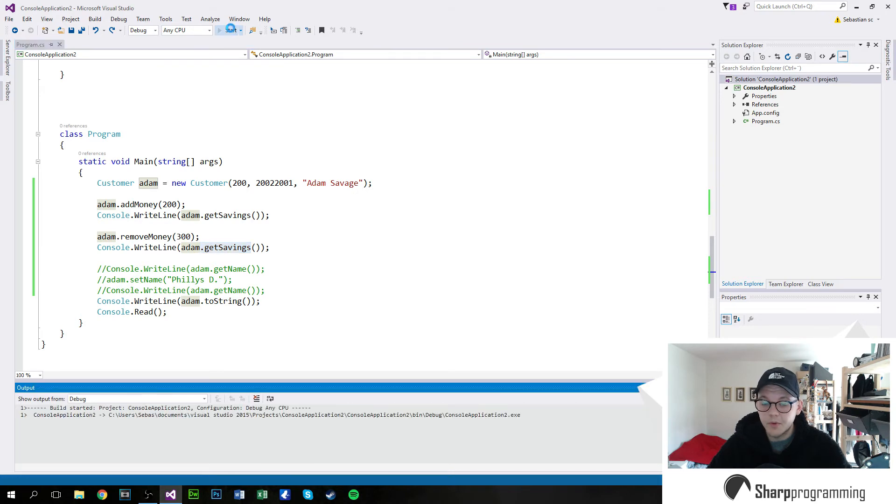
Run the program to see savings 400 then 100, close the console, and start a /* block comment
click(230, 30)
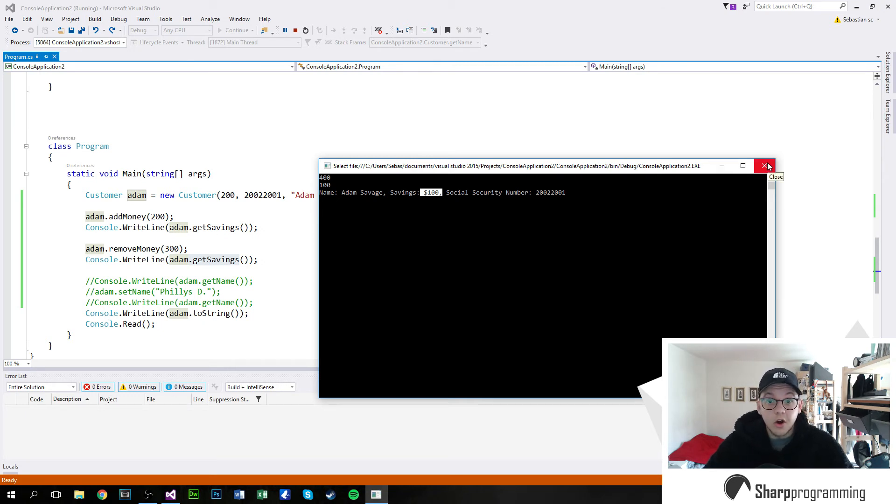
click(764, 165)
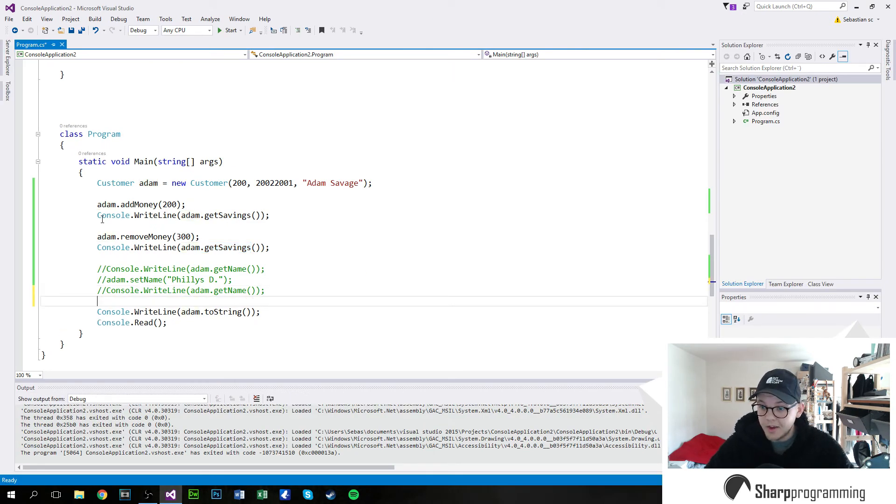
text(/*)
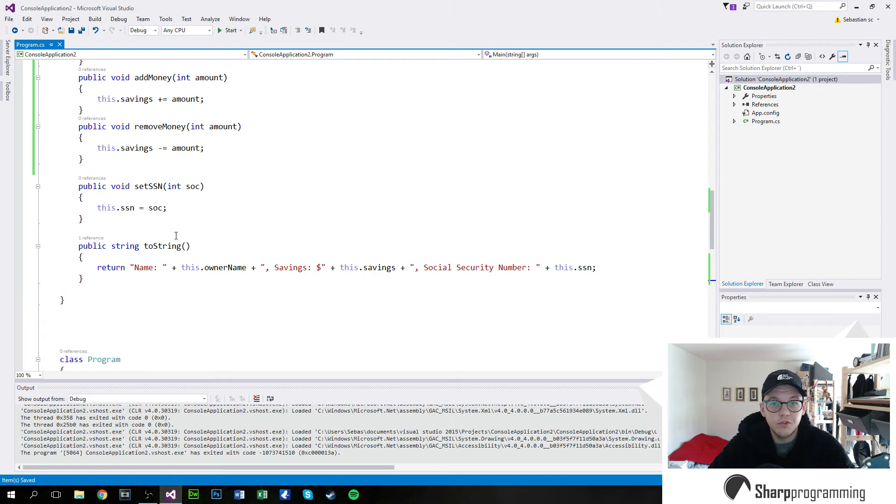
mouse_move(184, 221)
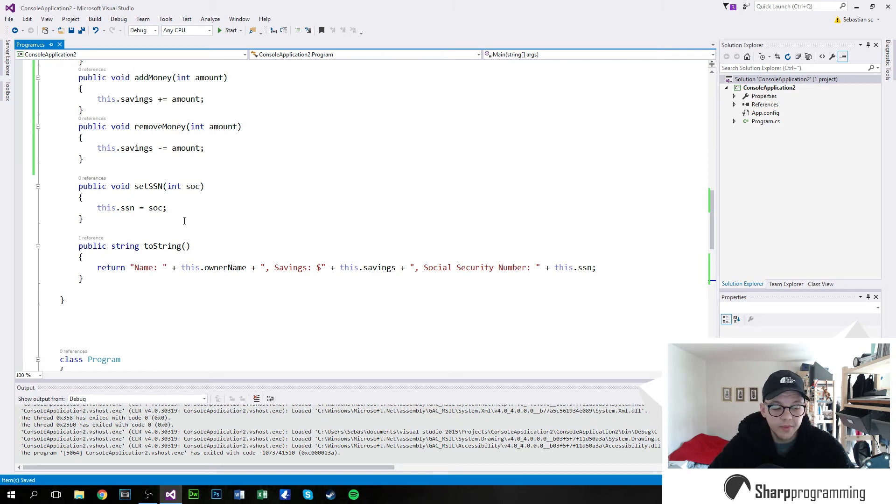
mouse_move(118, 257)
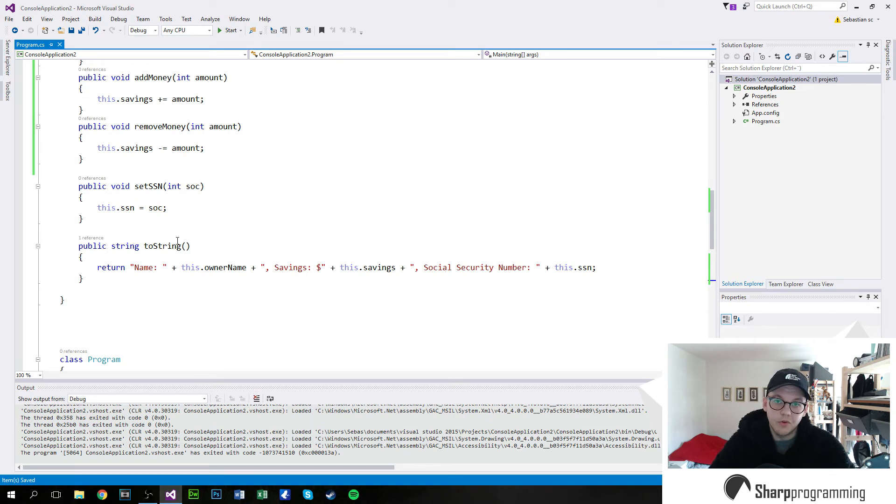
mouse_move(109, 232)
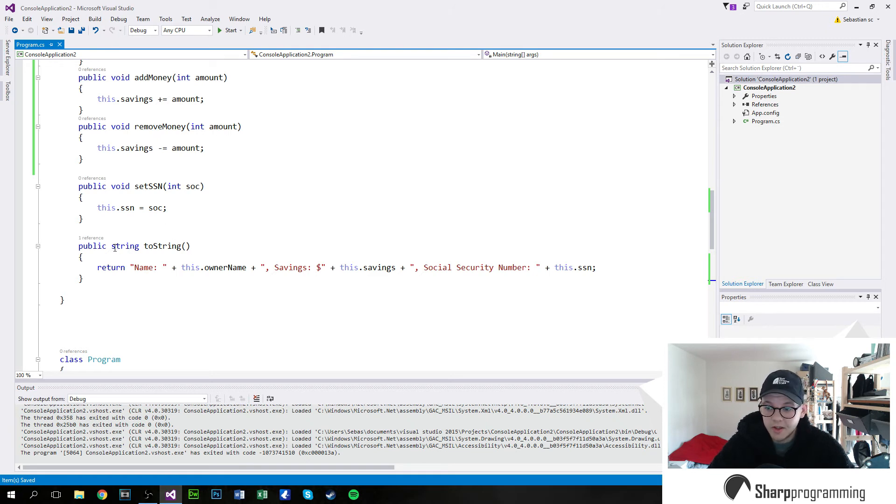
click(80, 228)
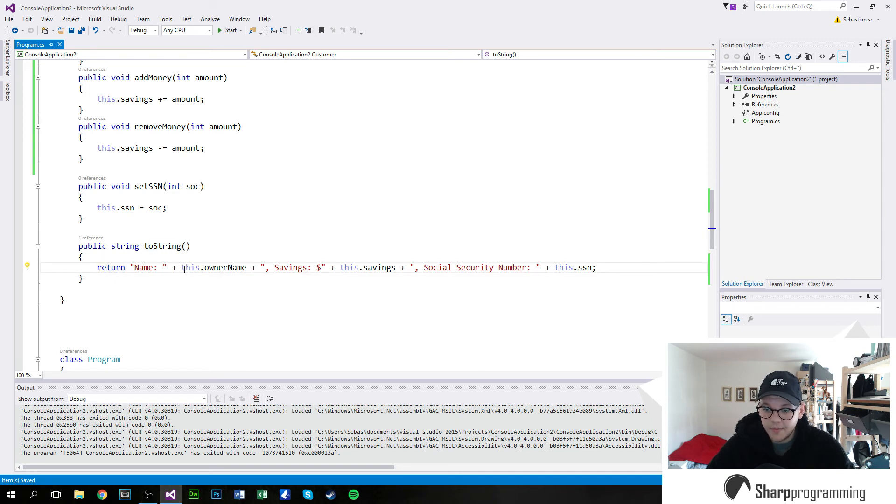
double_click(214, 268)
text("Name: )
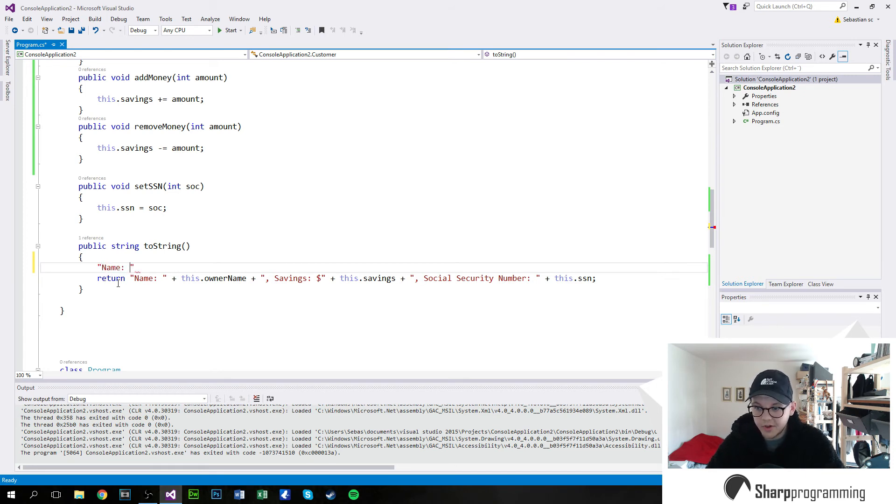
text(Adma)
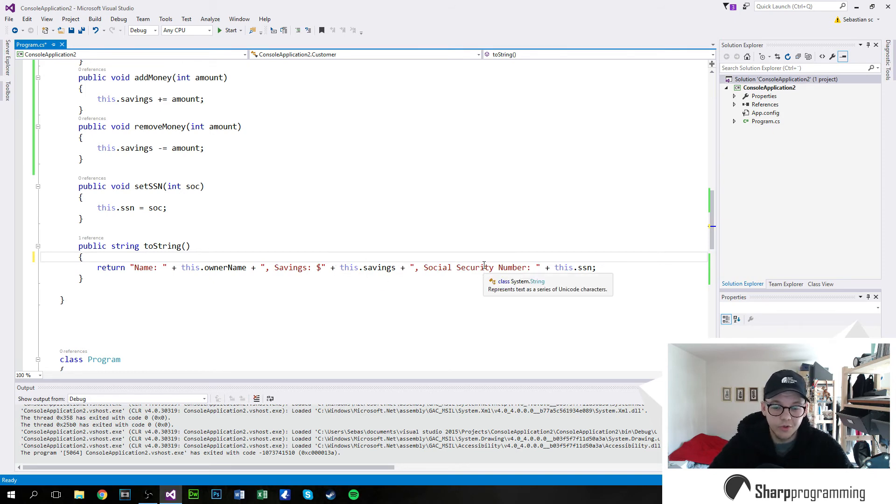
scroll(down, 3)
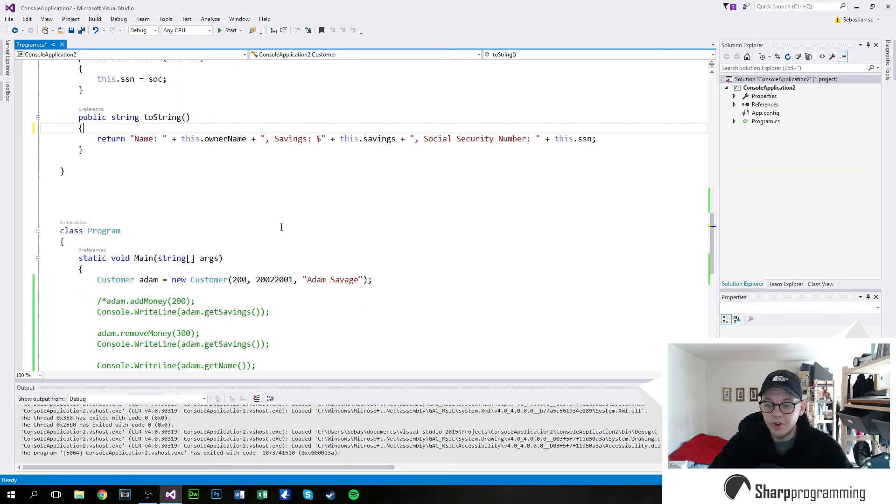
Change the customer's name argument to 'Adam Savage'
scroll(down, 3)
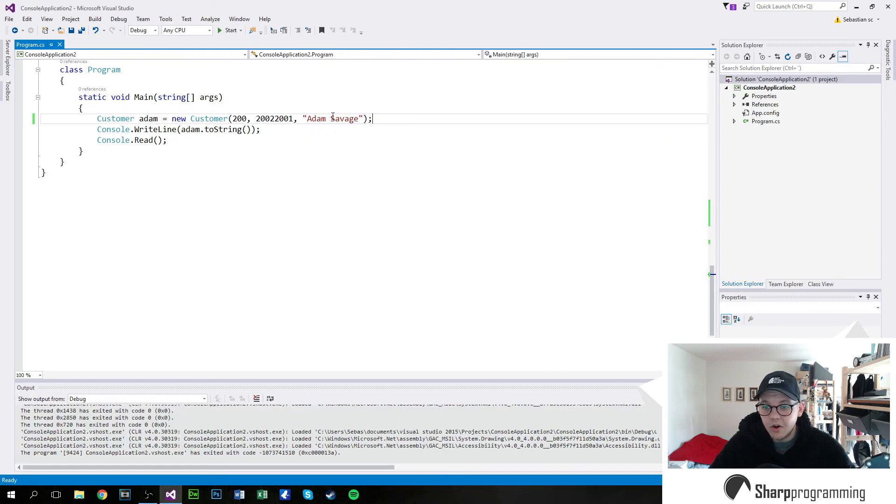
double_click(333, 119)
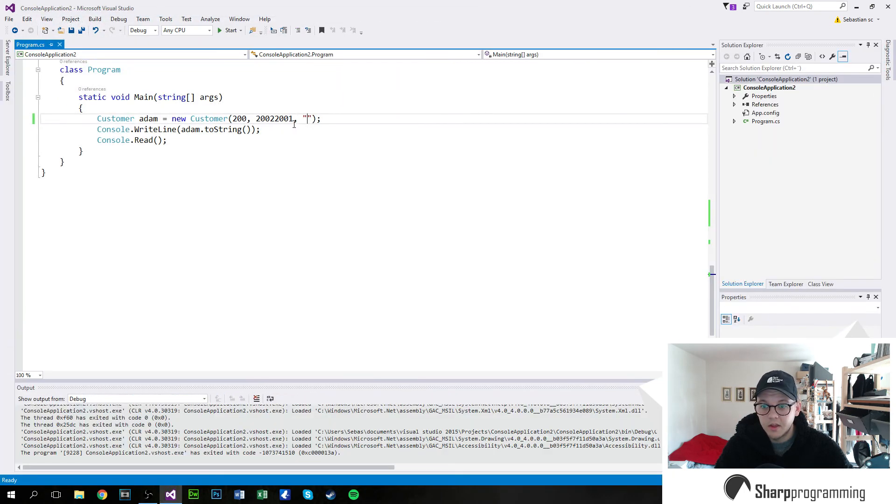
text(Adam Savage)
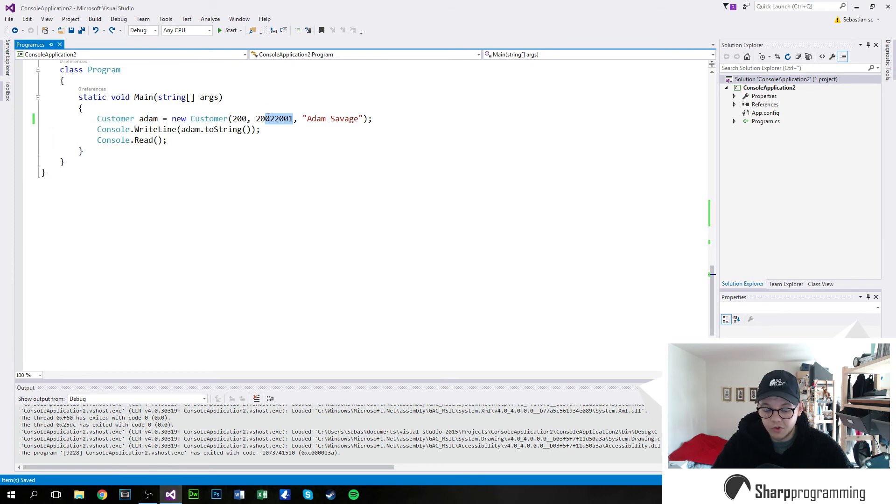
Run the program, then begin an extra empty string fourth argument
click(229, 31)
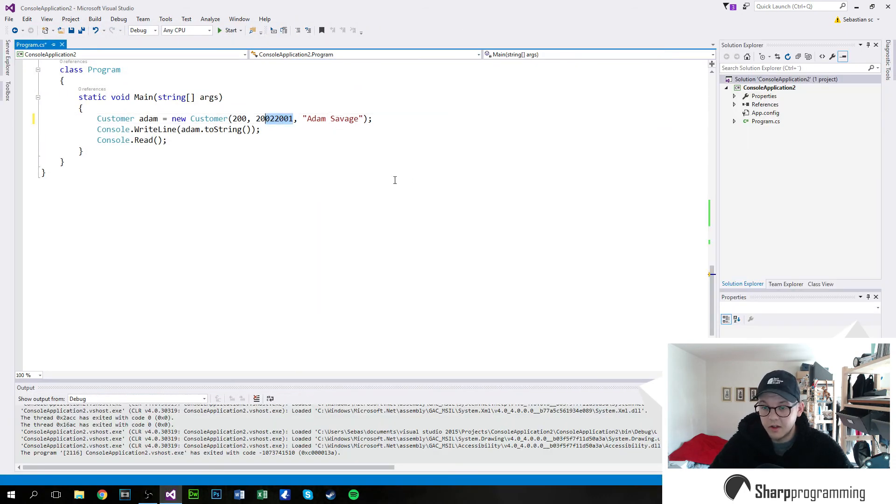
mouse_move(275, 118)
text(1010)
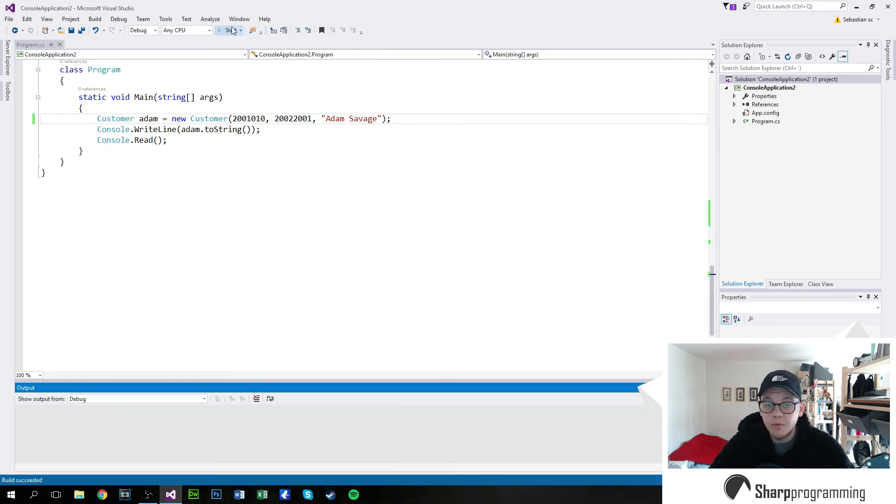
click(221, 30)
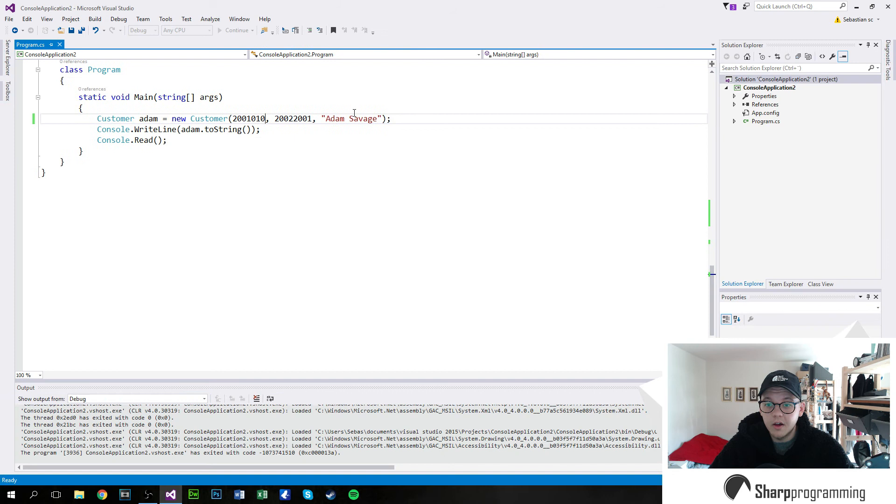
double_click(254, 119)
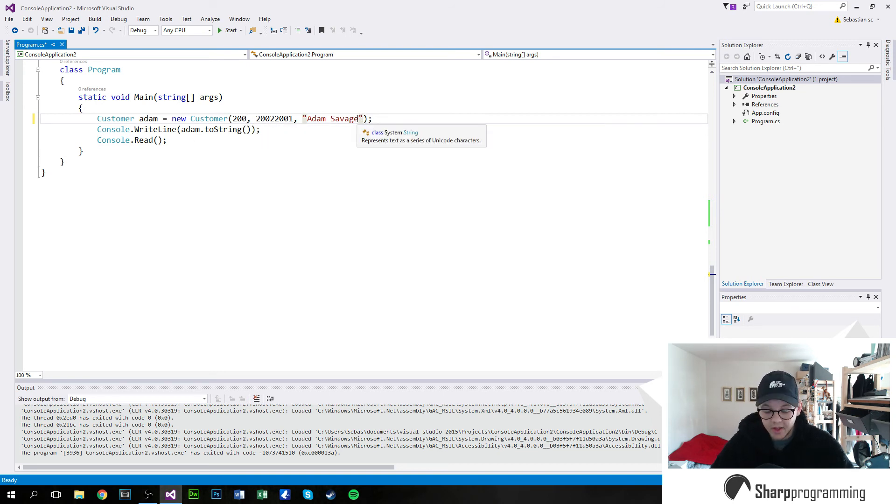
text(, ")
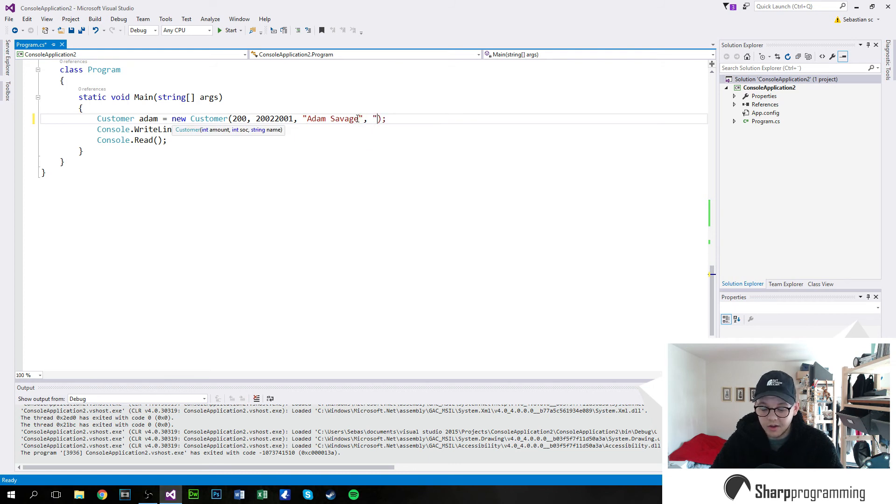
Add a string gender parameter to the Customer constructor
text(mr)
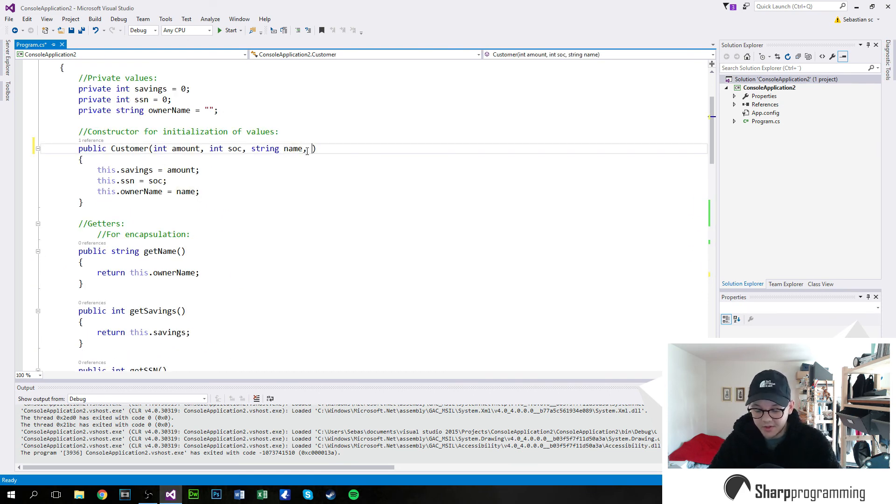
text(strin)
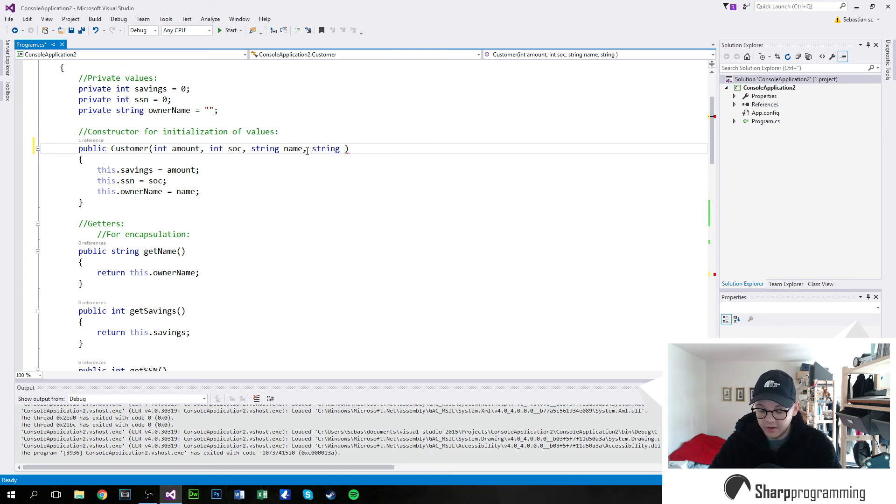
text(gender)
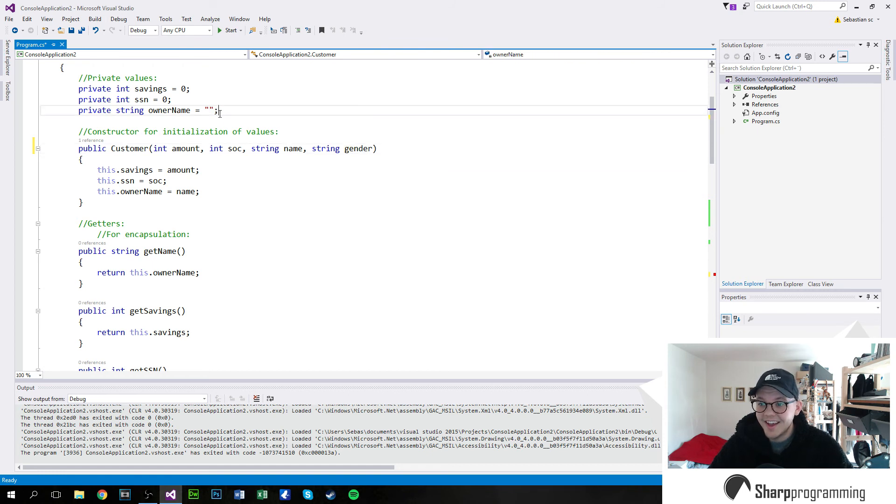
Declare a private string gender field and assign this.gender = gender in the constructor
text(private)
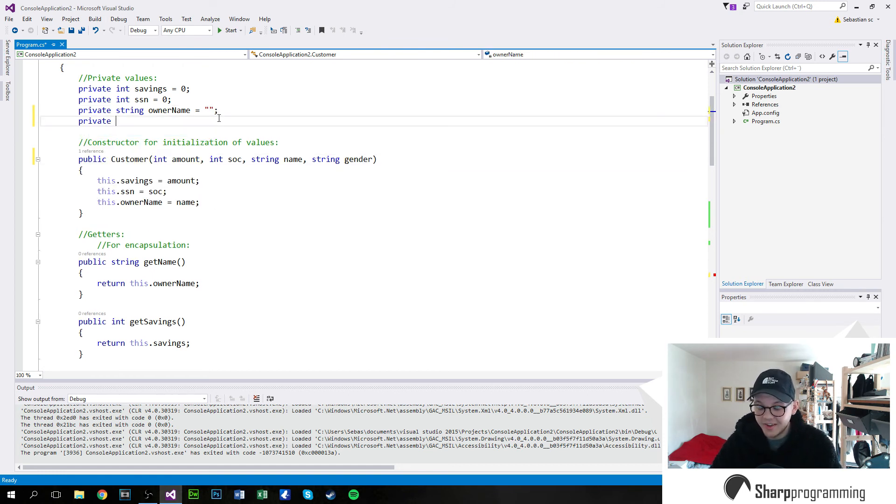
text(string gender)
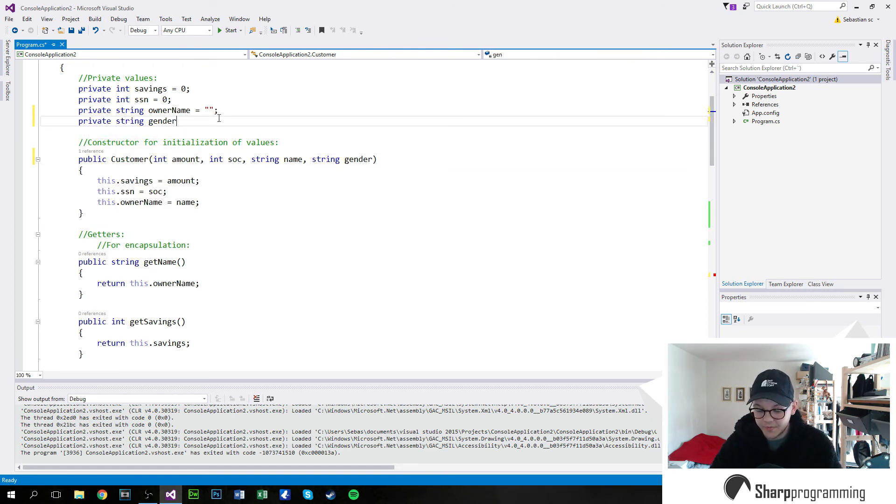
text(;)
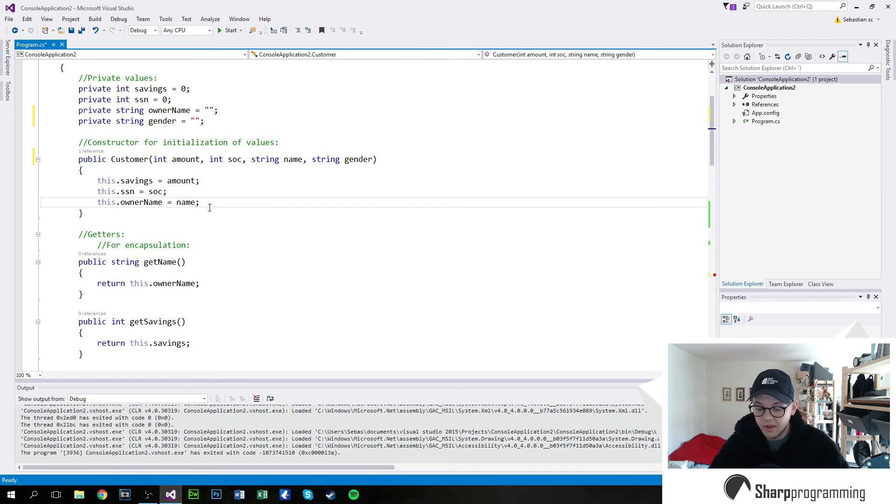
text(this.)
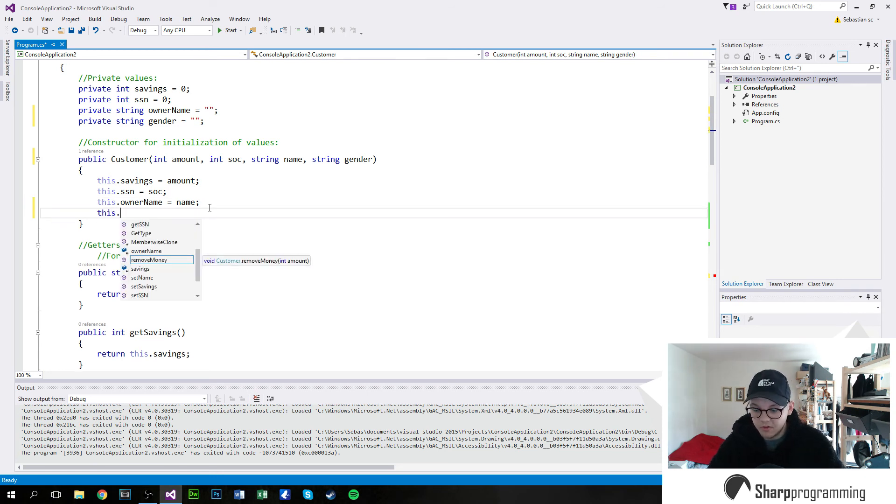
text(gender = gender;)
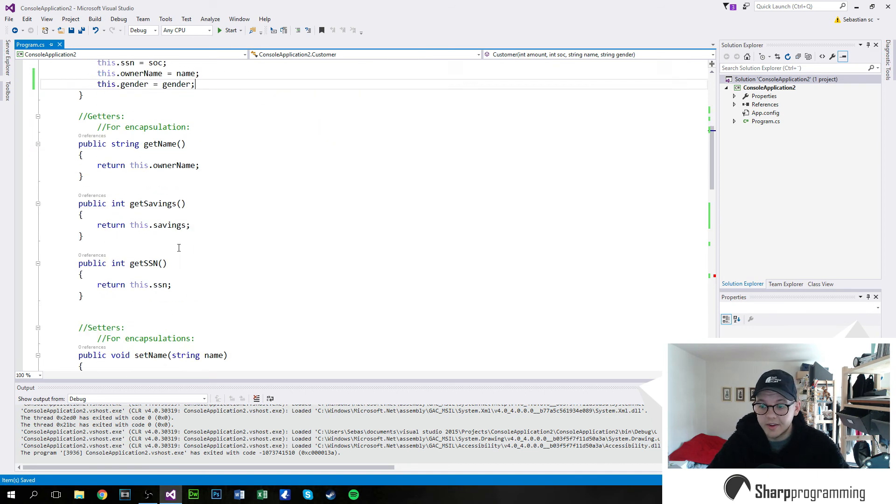
Pass 'mr.' as adam's gender and add public string getGender() returning this.gender below getSSN
scroll(down, 3)
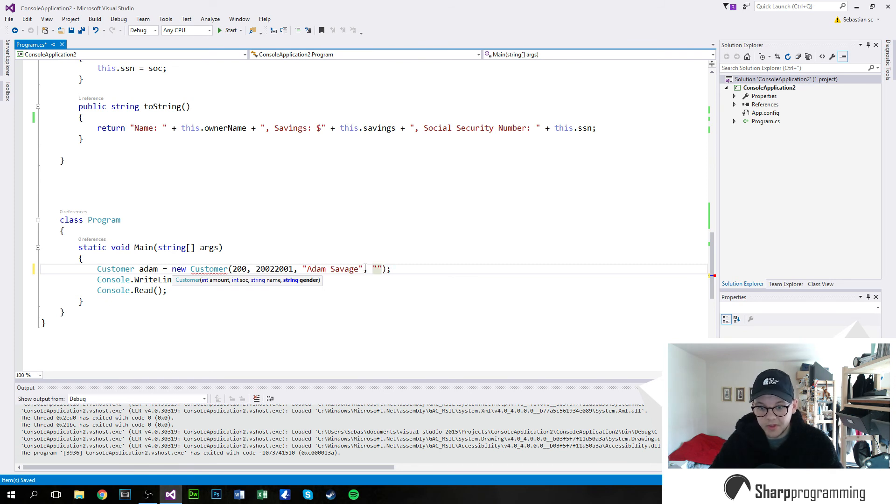
text(mr.)
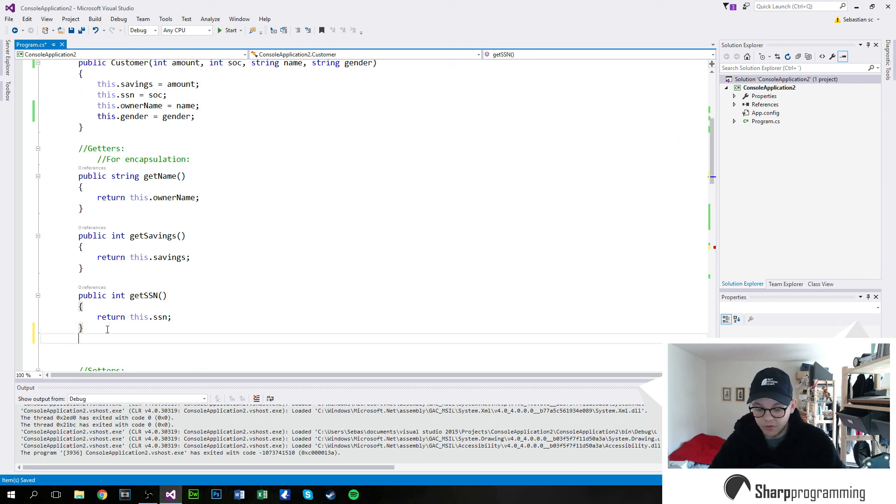
text(public string get)
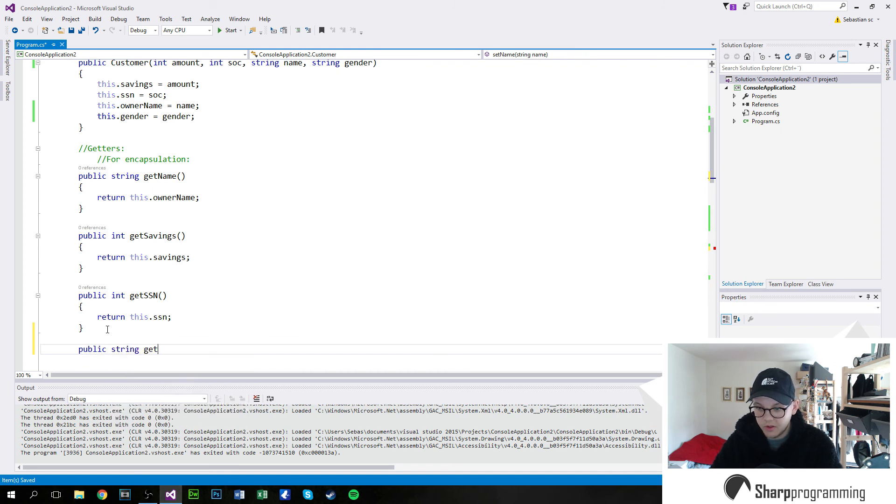
text(Gender())
text({)
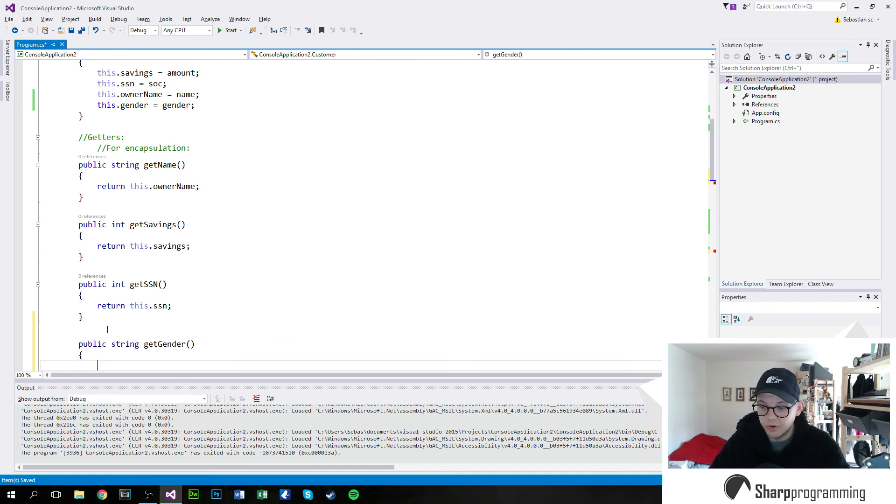
text(return thi)
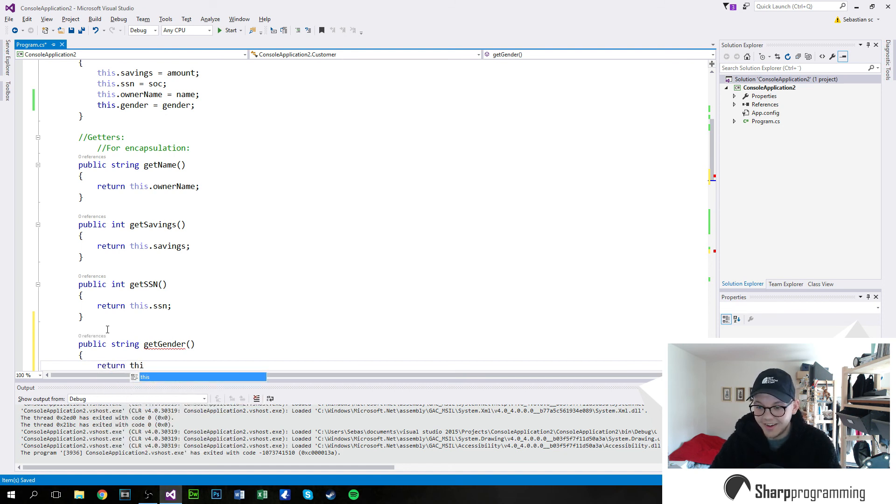
text(.gender;)
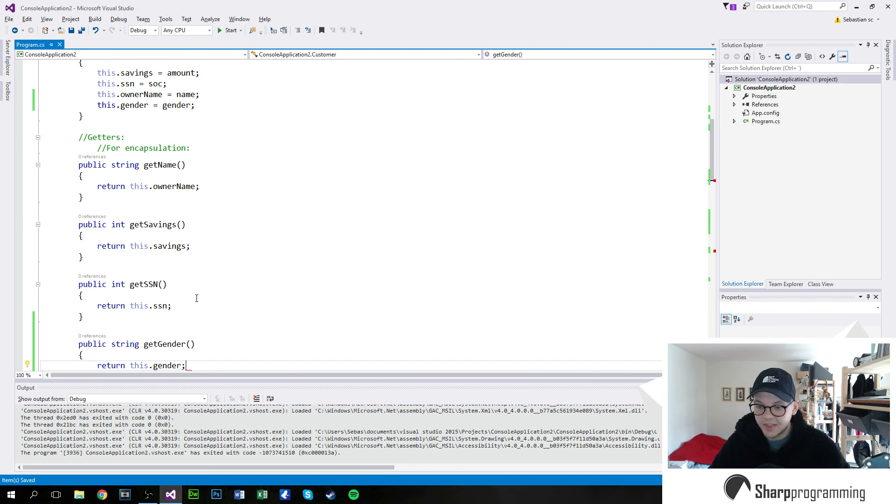
Prepend getGender() to the owner name in toString and run, printing 'Name: mr. Adam Savage'
scroll(down, 3)
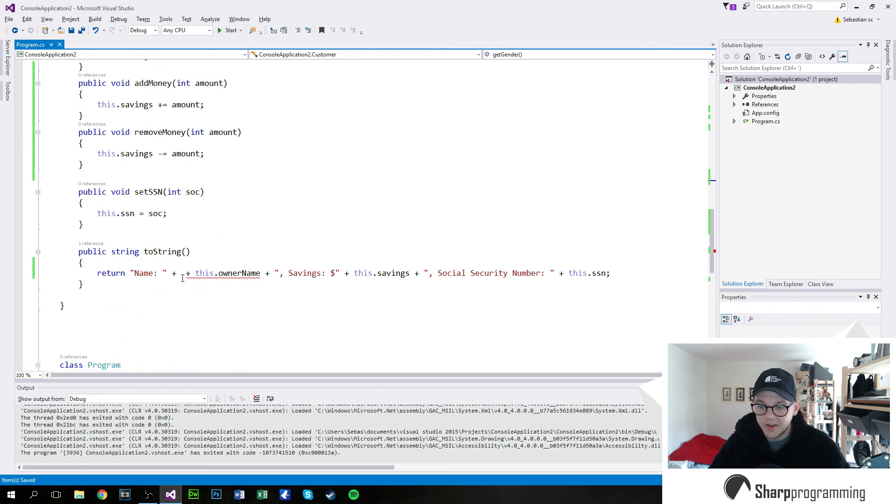
click(183, 273)
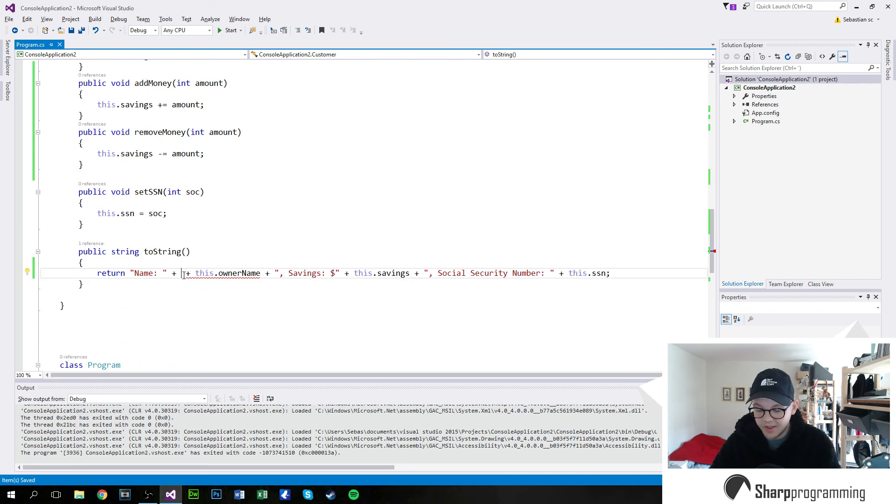
text(getGender)
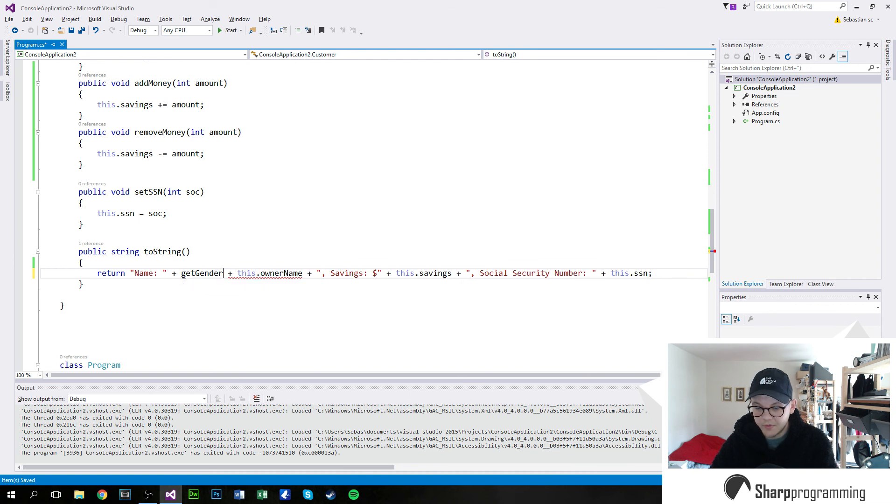
text(())
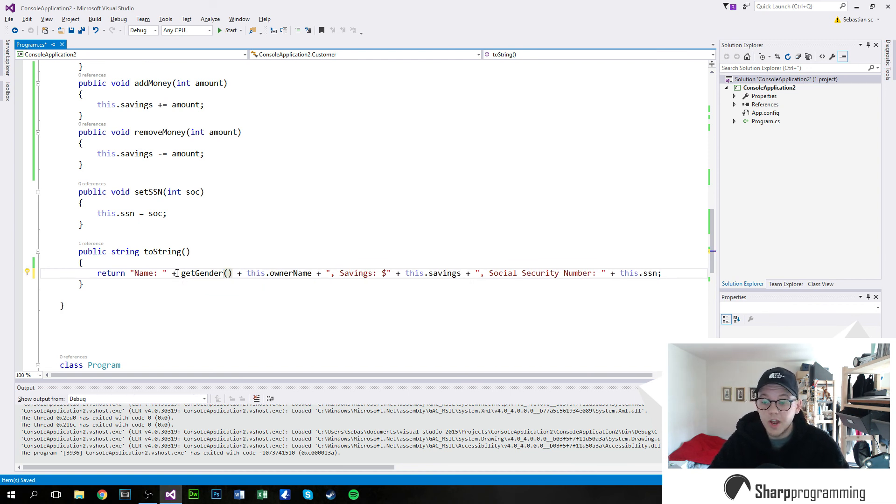
mouse_move(231, 30)
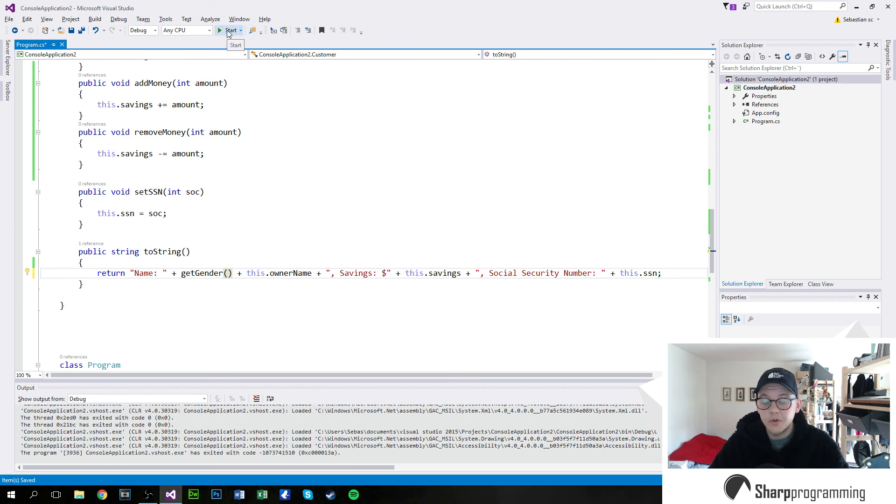
click(231, 31)
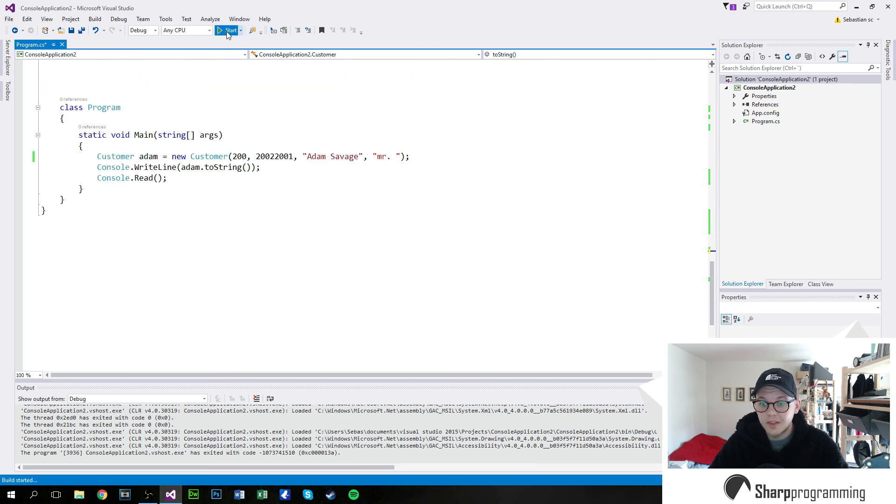
click(229, 31)
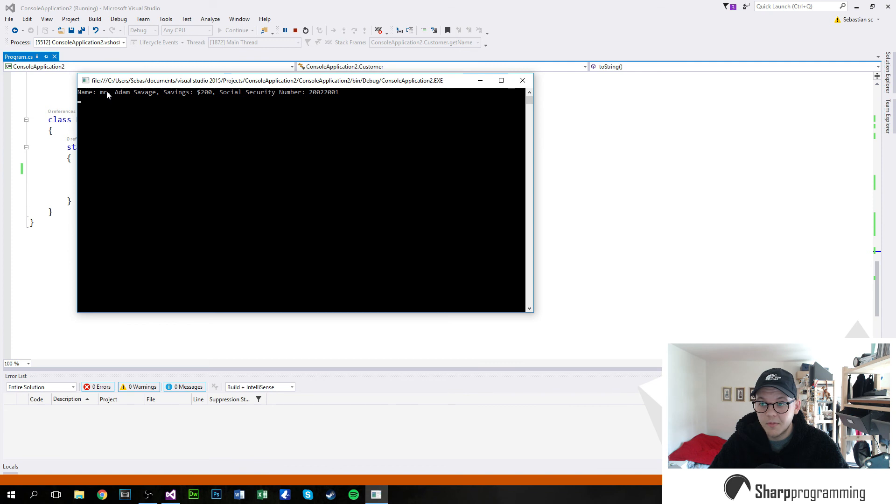